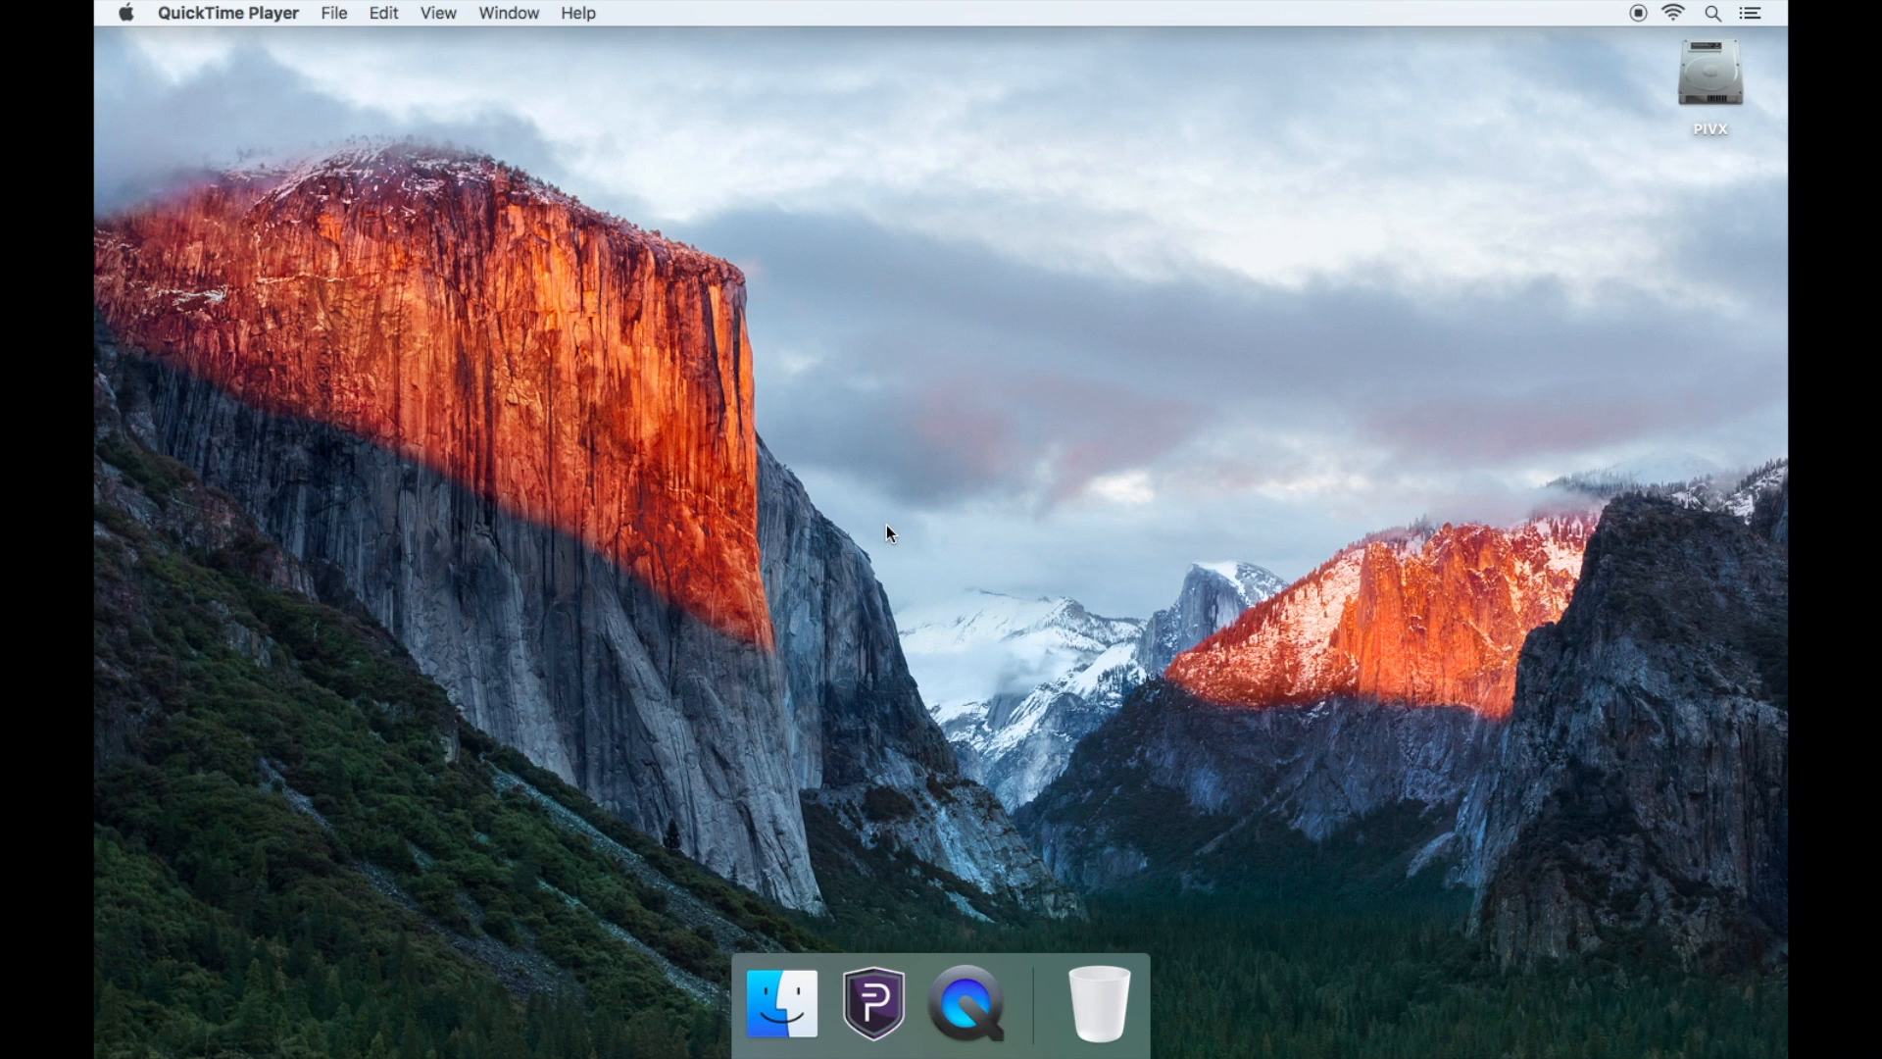
{"action": "mouse_move", "coordinate": [883, 708]}
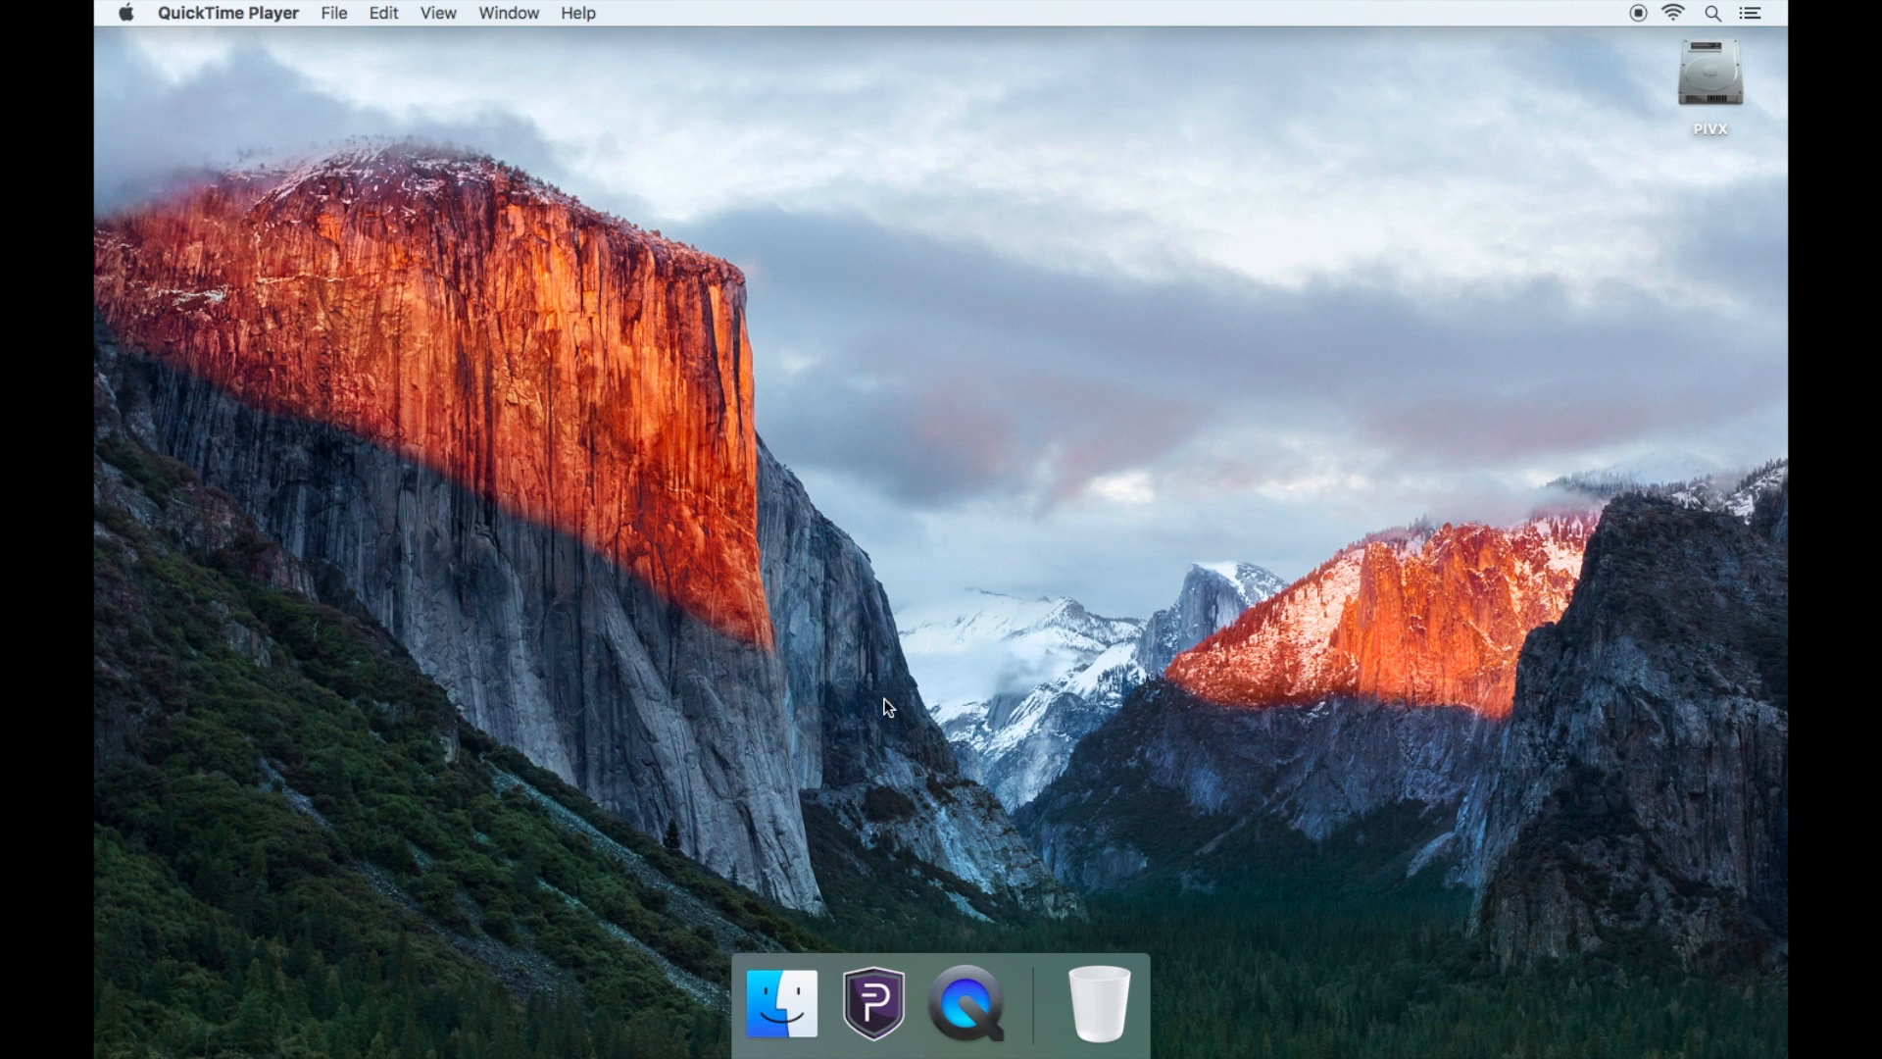
Bring PIVX Core forward from the Dock and quit it from its Pivx Core menu.
{"action": "left_click", "coordinate": [872, 1004]}
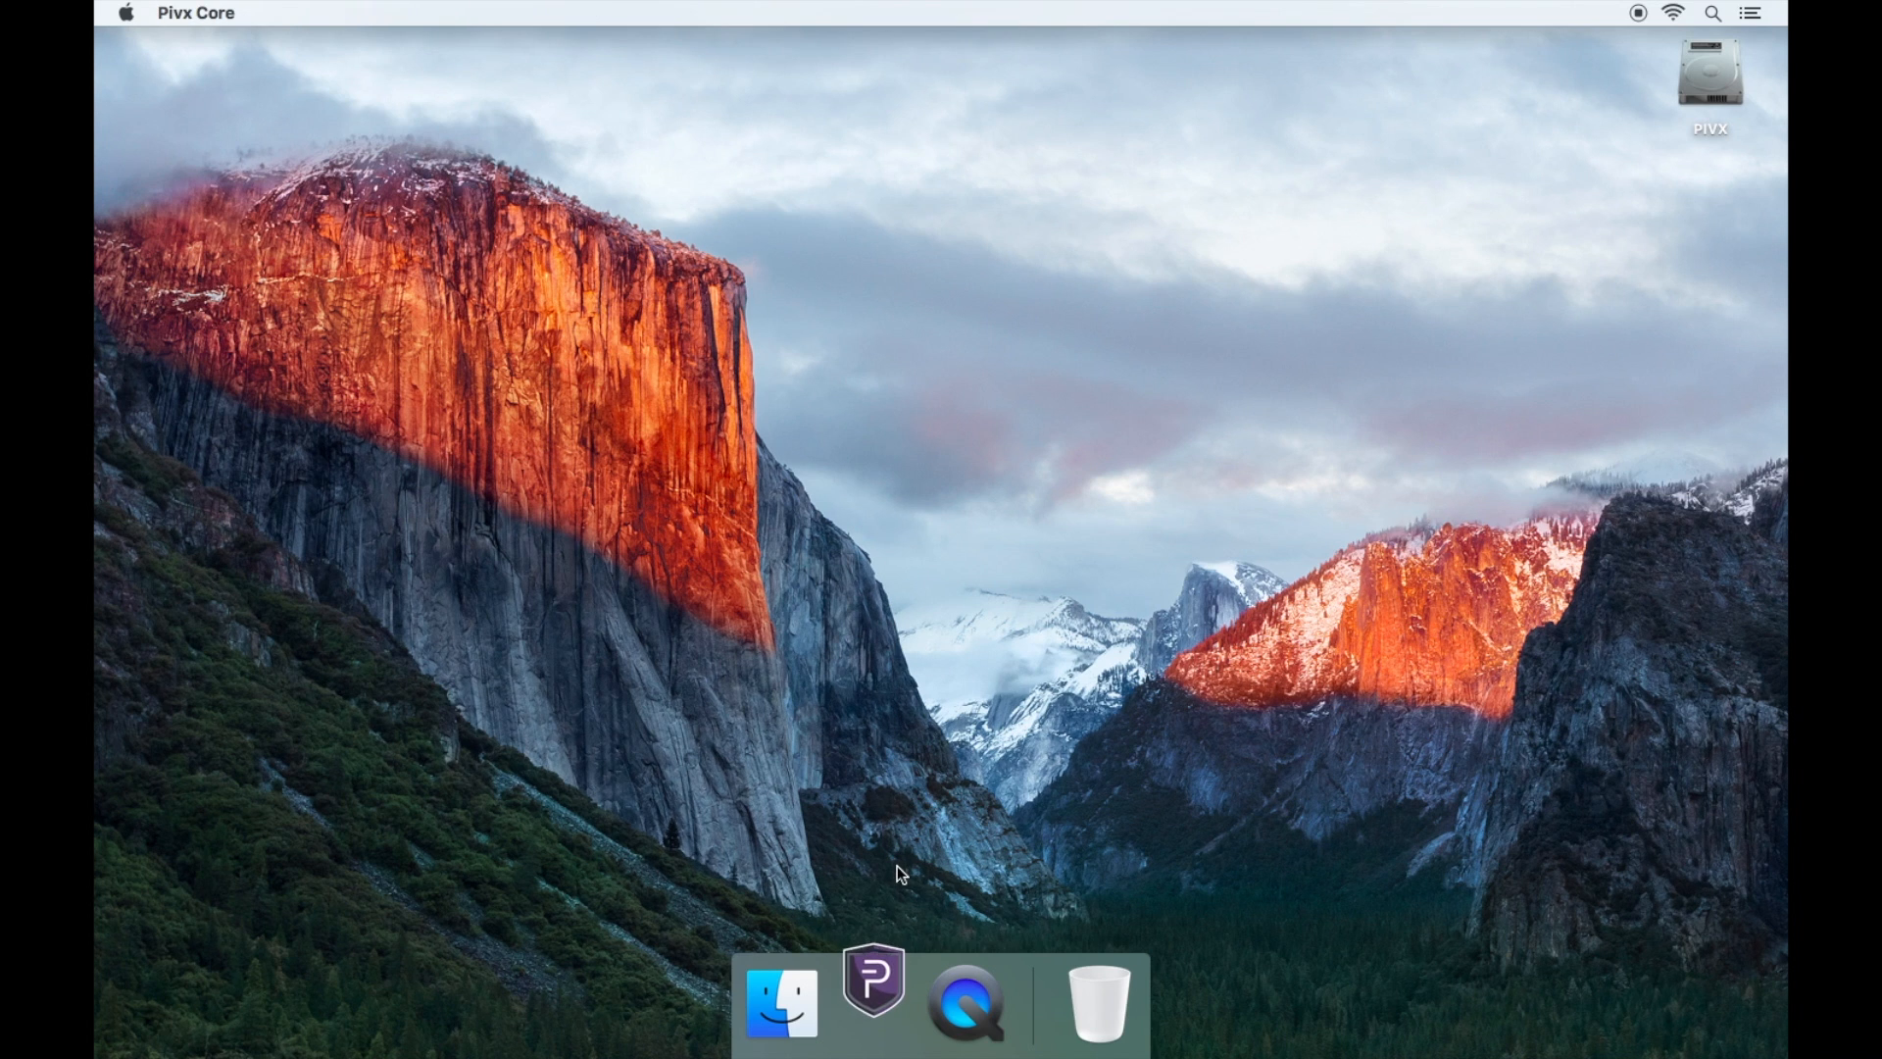
{"action": "left_click", "coordinate": [873, 1002]}
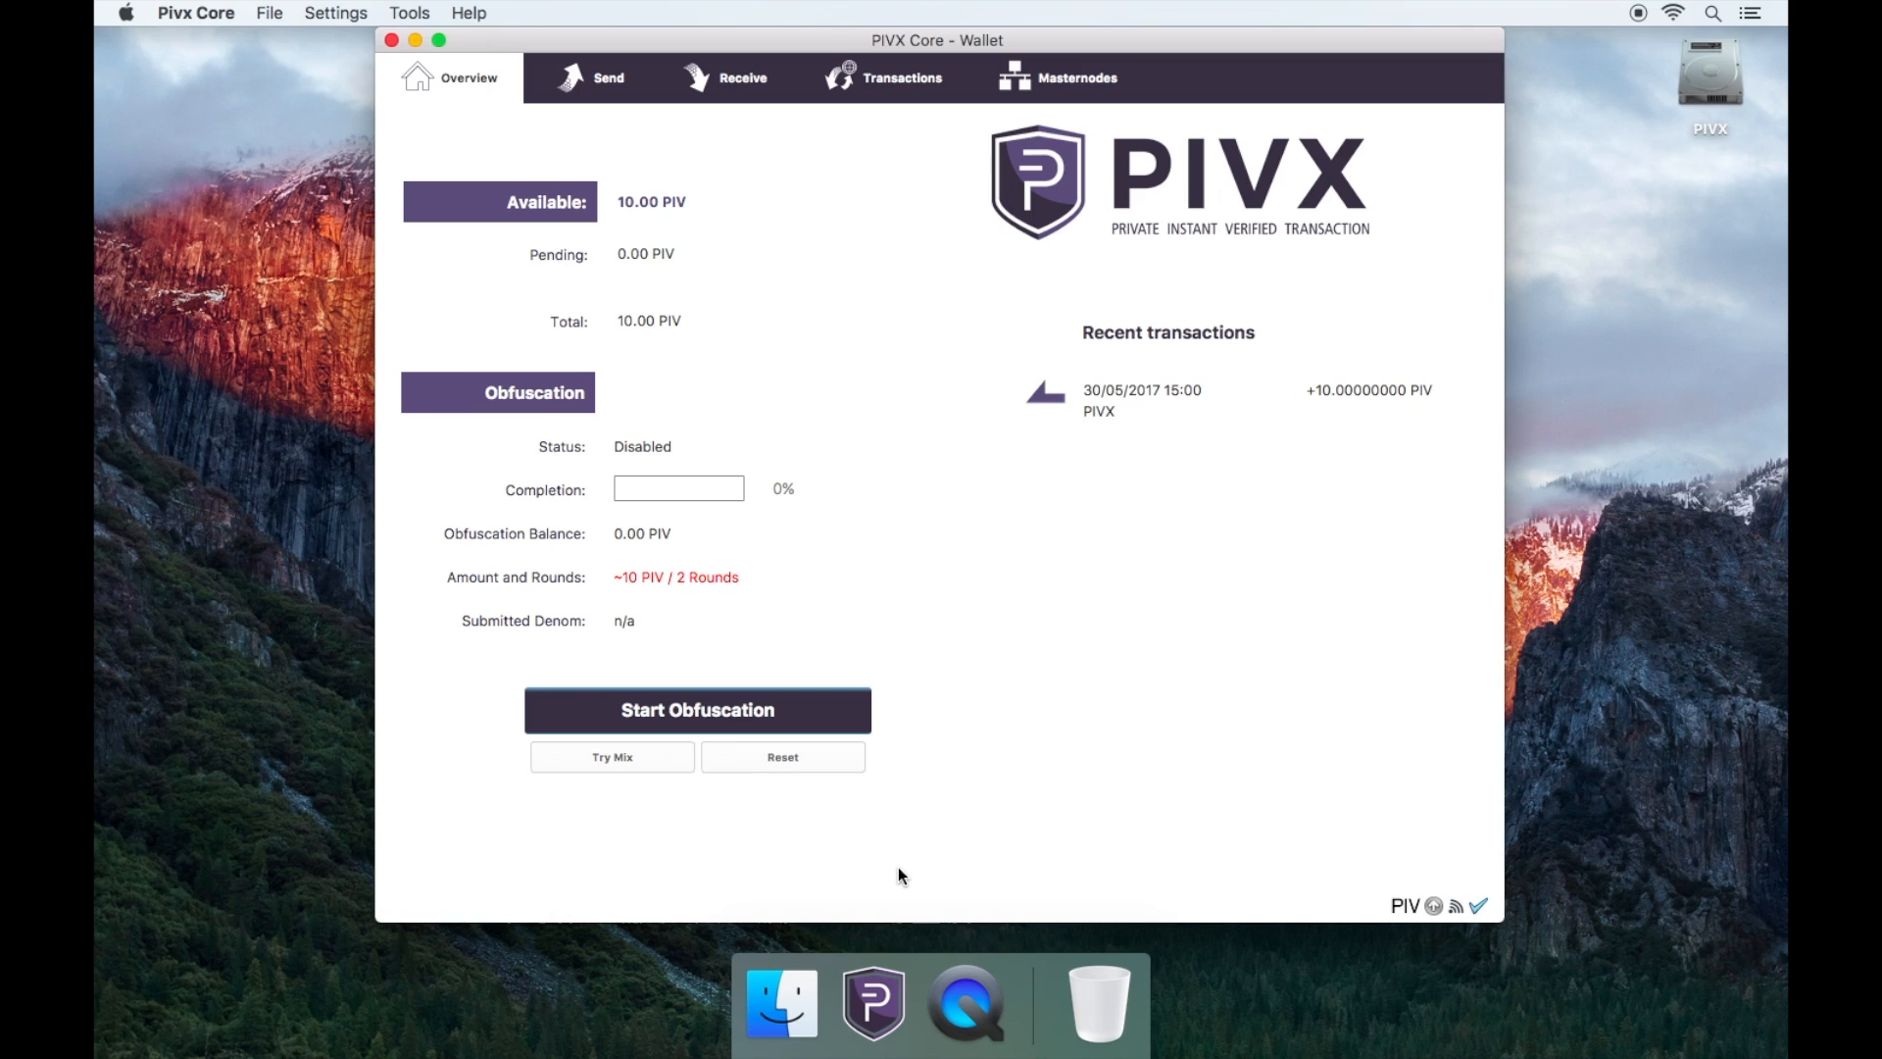
{"action": "mouse_move", "coordinate": [167, 129]}
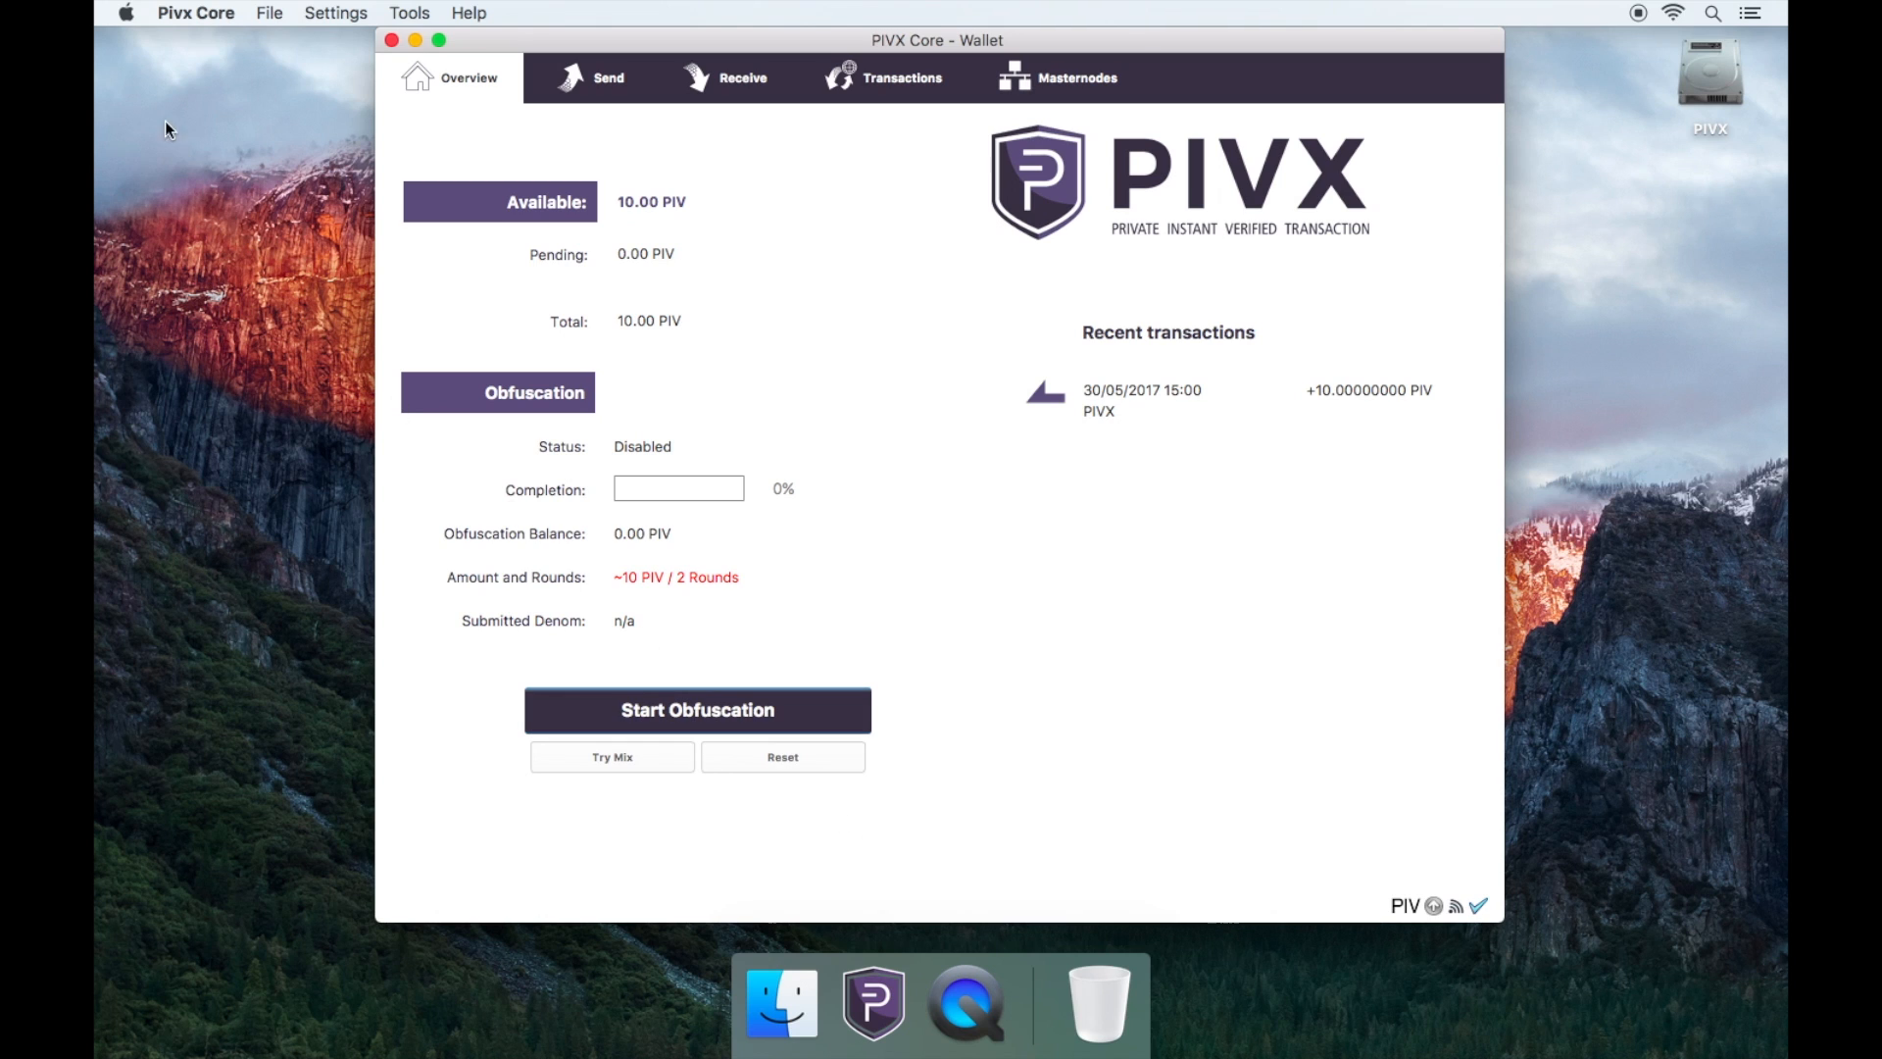
{"action": "left_click", "coordinate": [196, 13]}
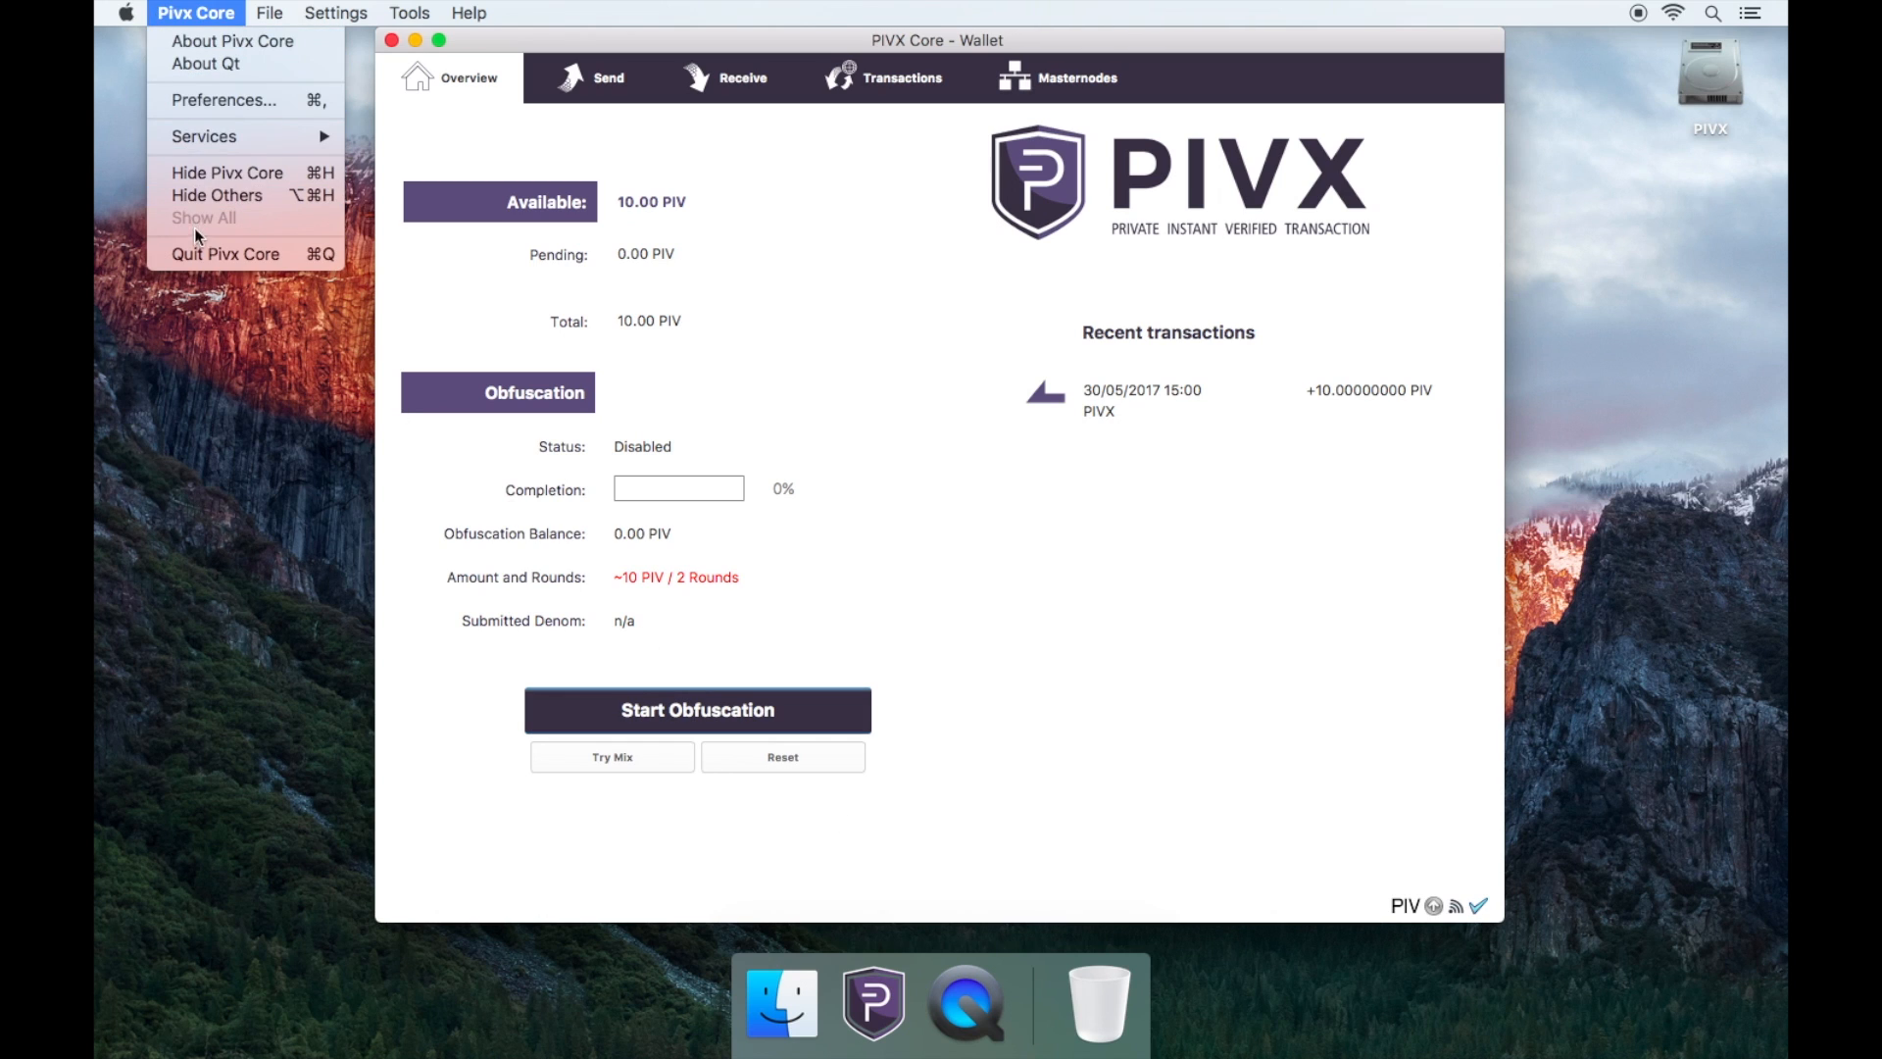
{"action": "left_click", "coordinate": [224, 253]}
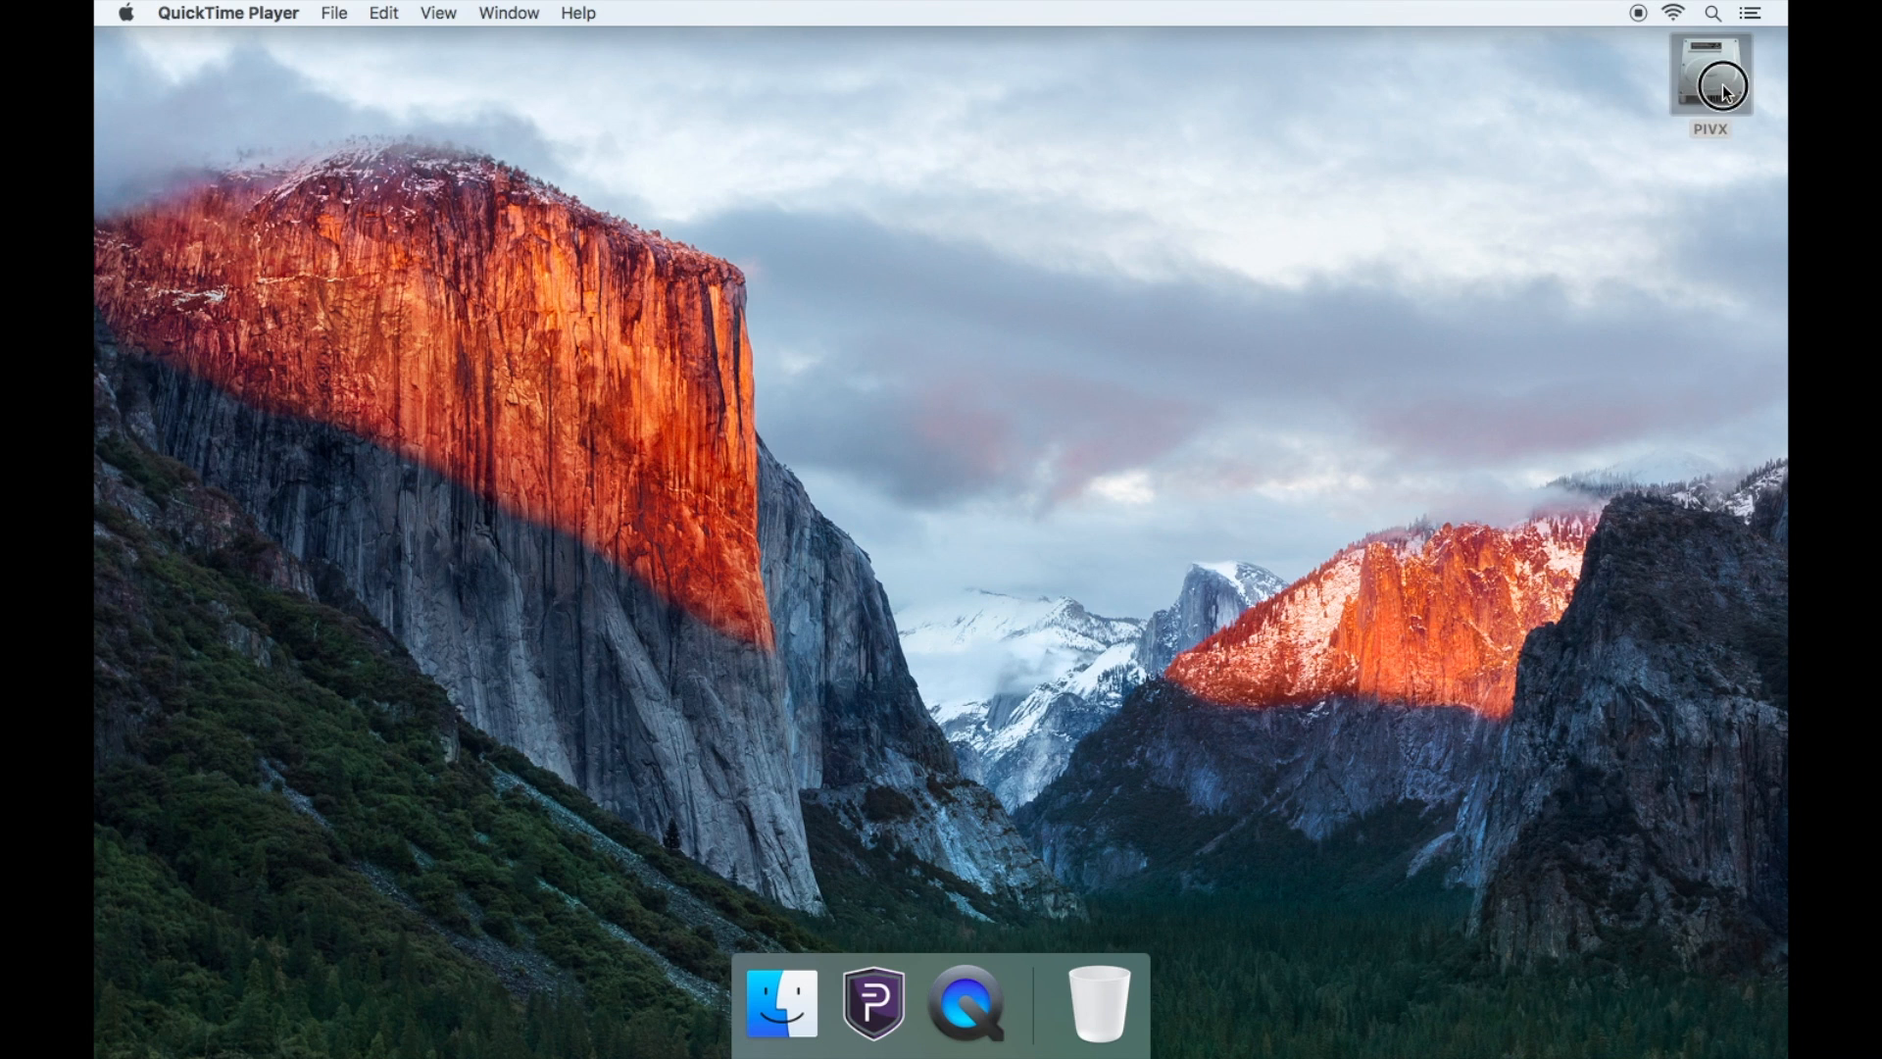
Browse from the PIVX disk through Users, home, Library and Application Support into PIVX.
{"action": "double_click", "coordinate": [1709, 69]}
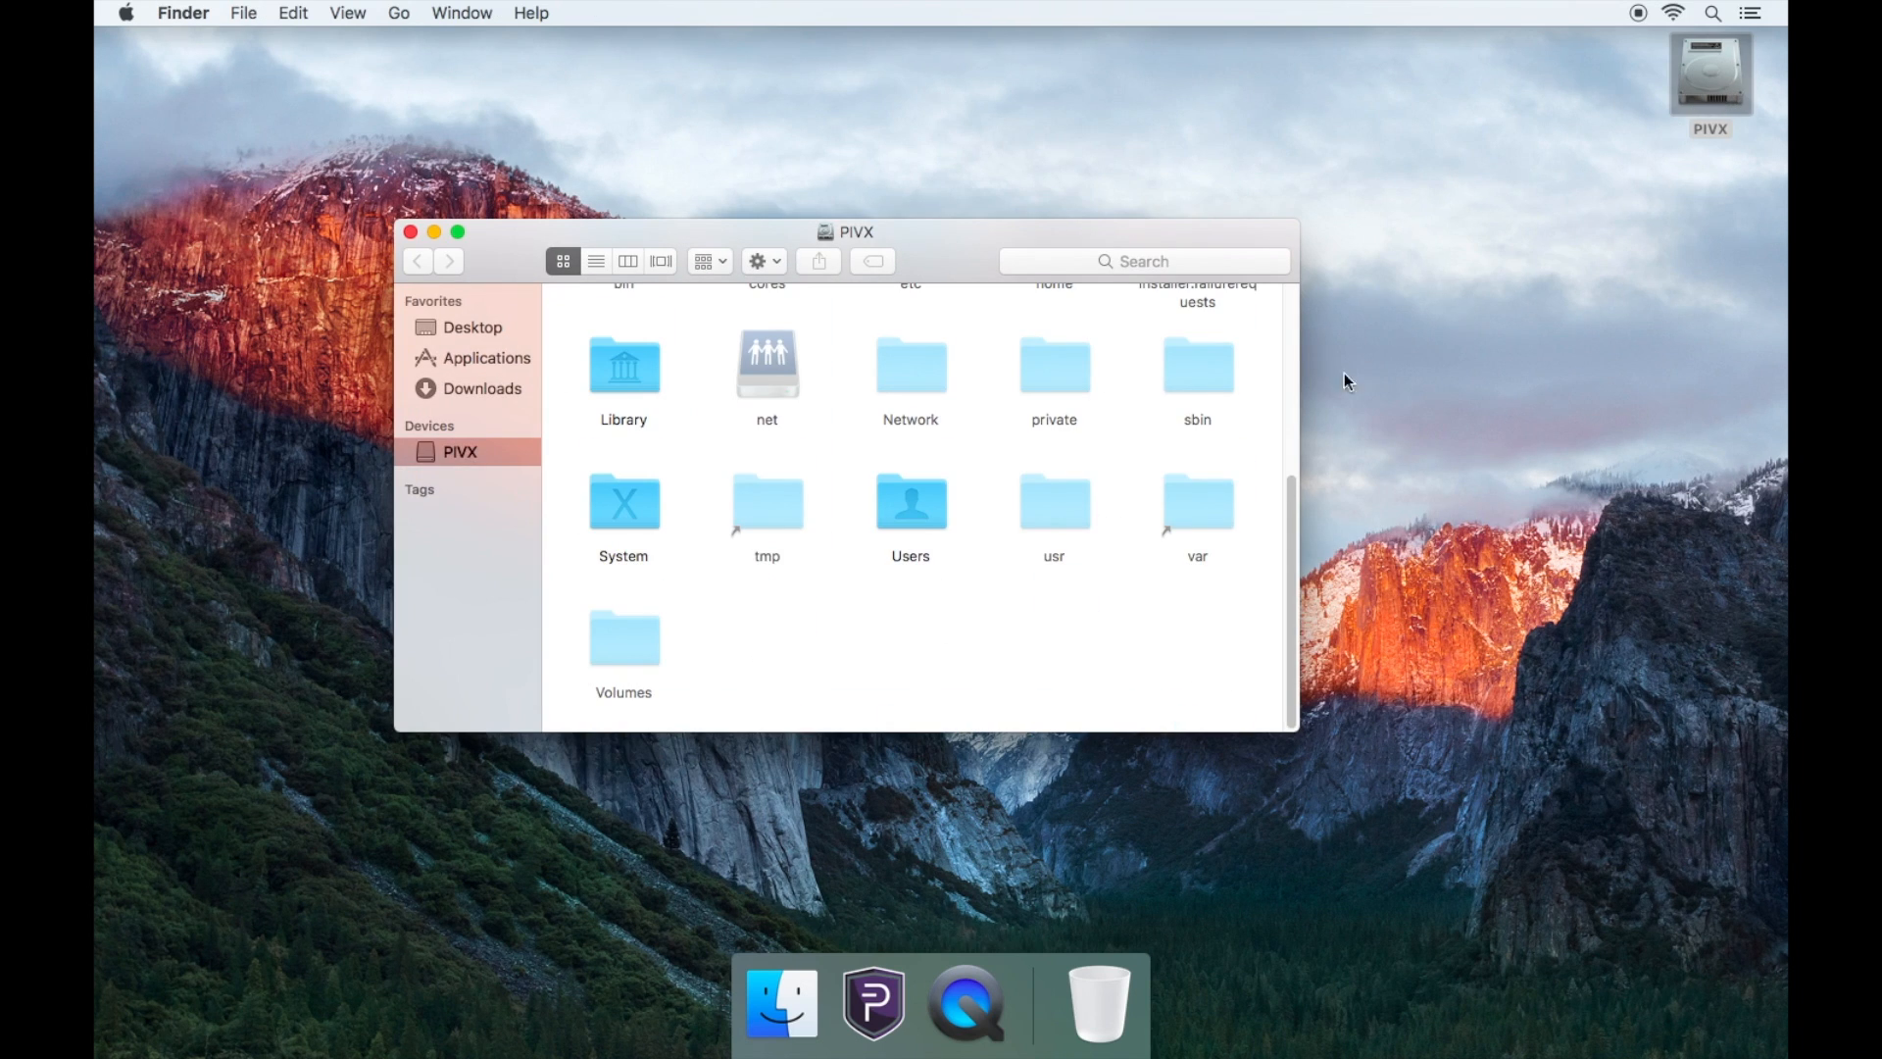
{"action": "double_click", "coordinate": [910, 502]}
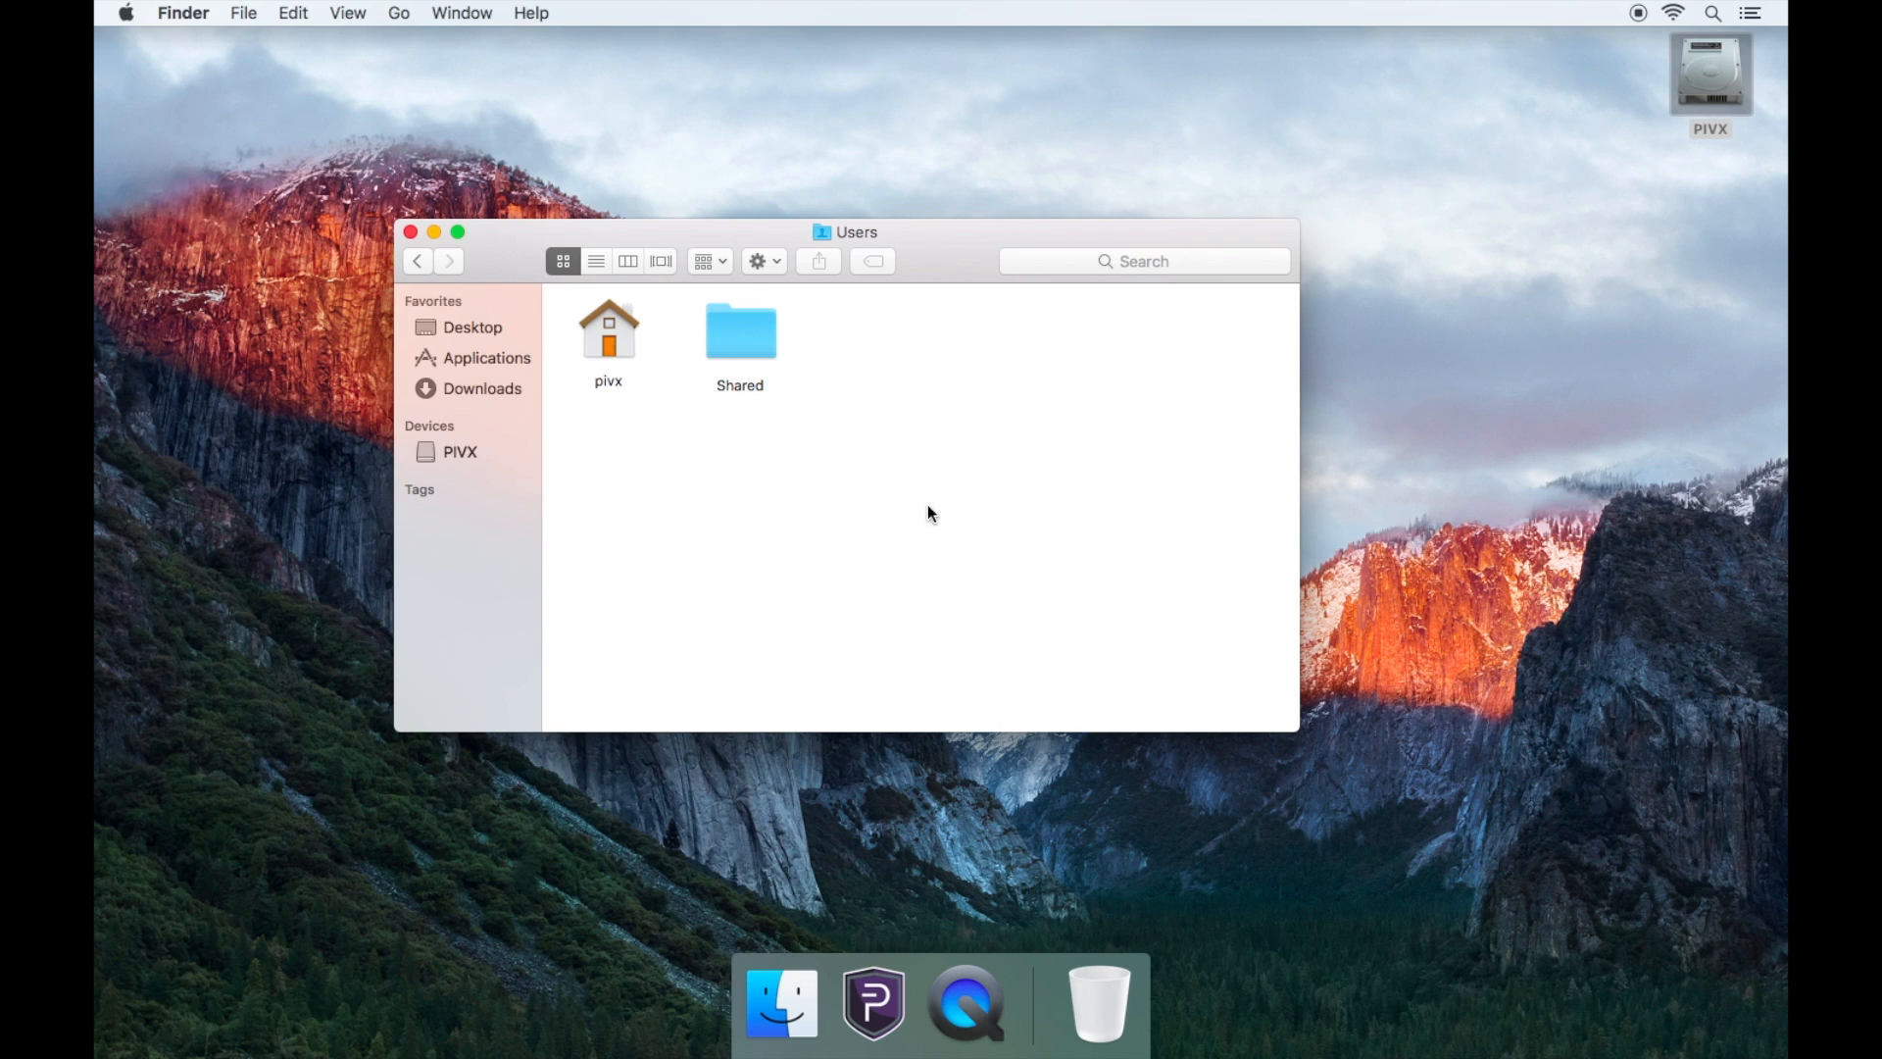
{"action": "double_click", "coordinate": [609, 331]}
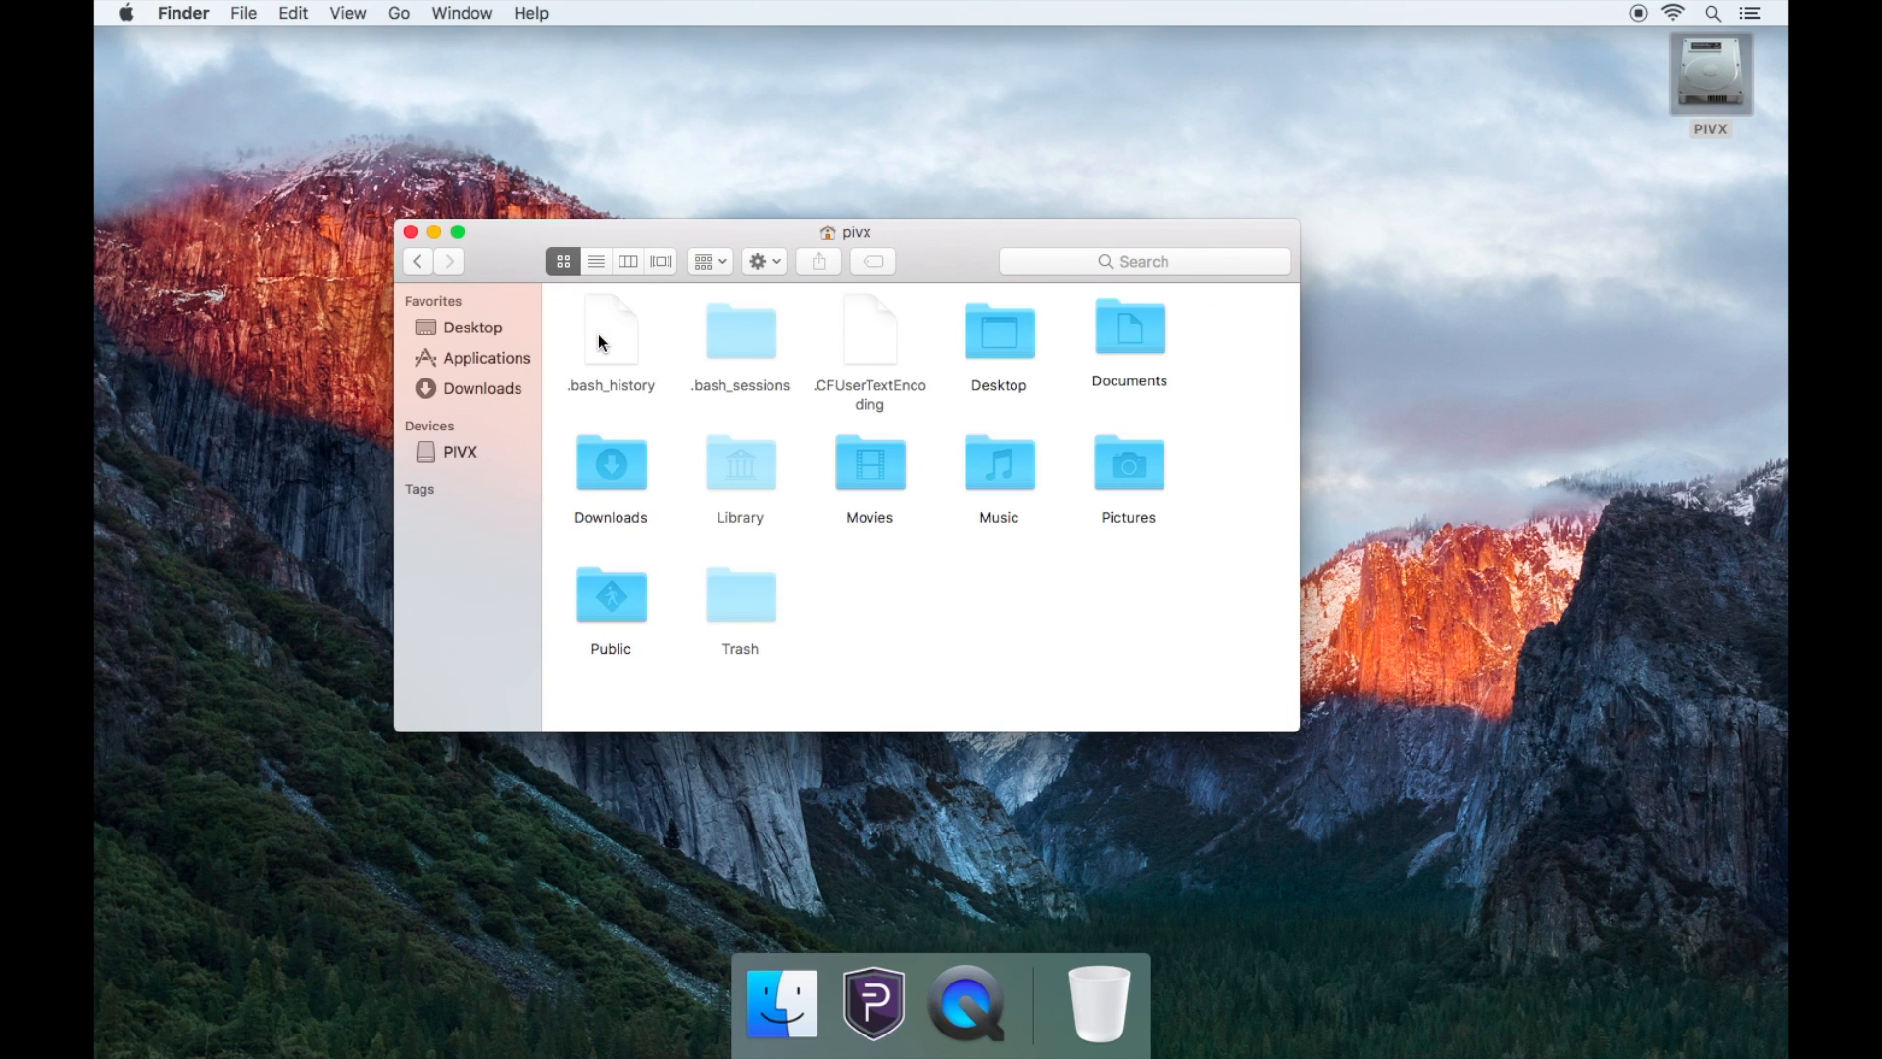
{"action": "mouse_move", "coordinate": [728, 469]}
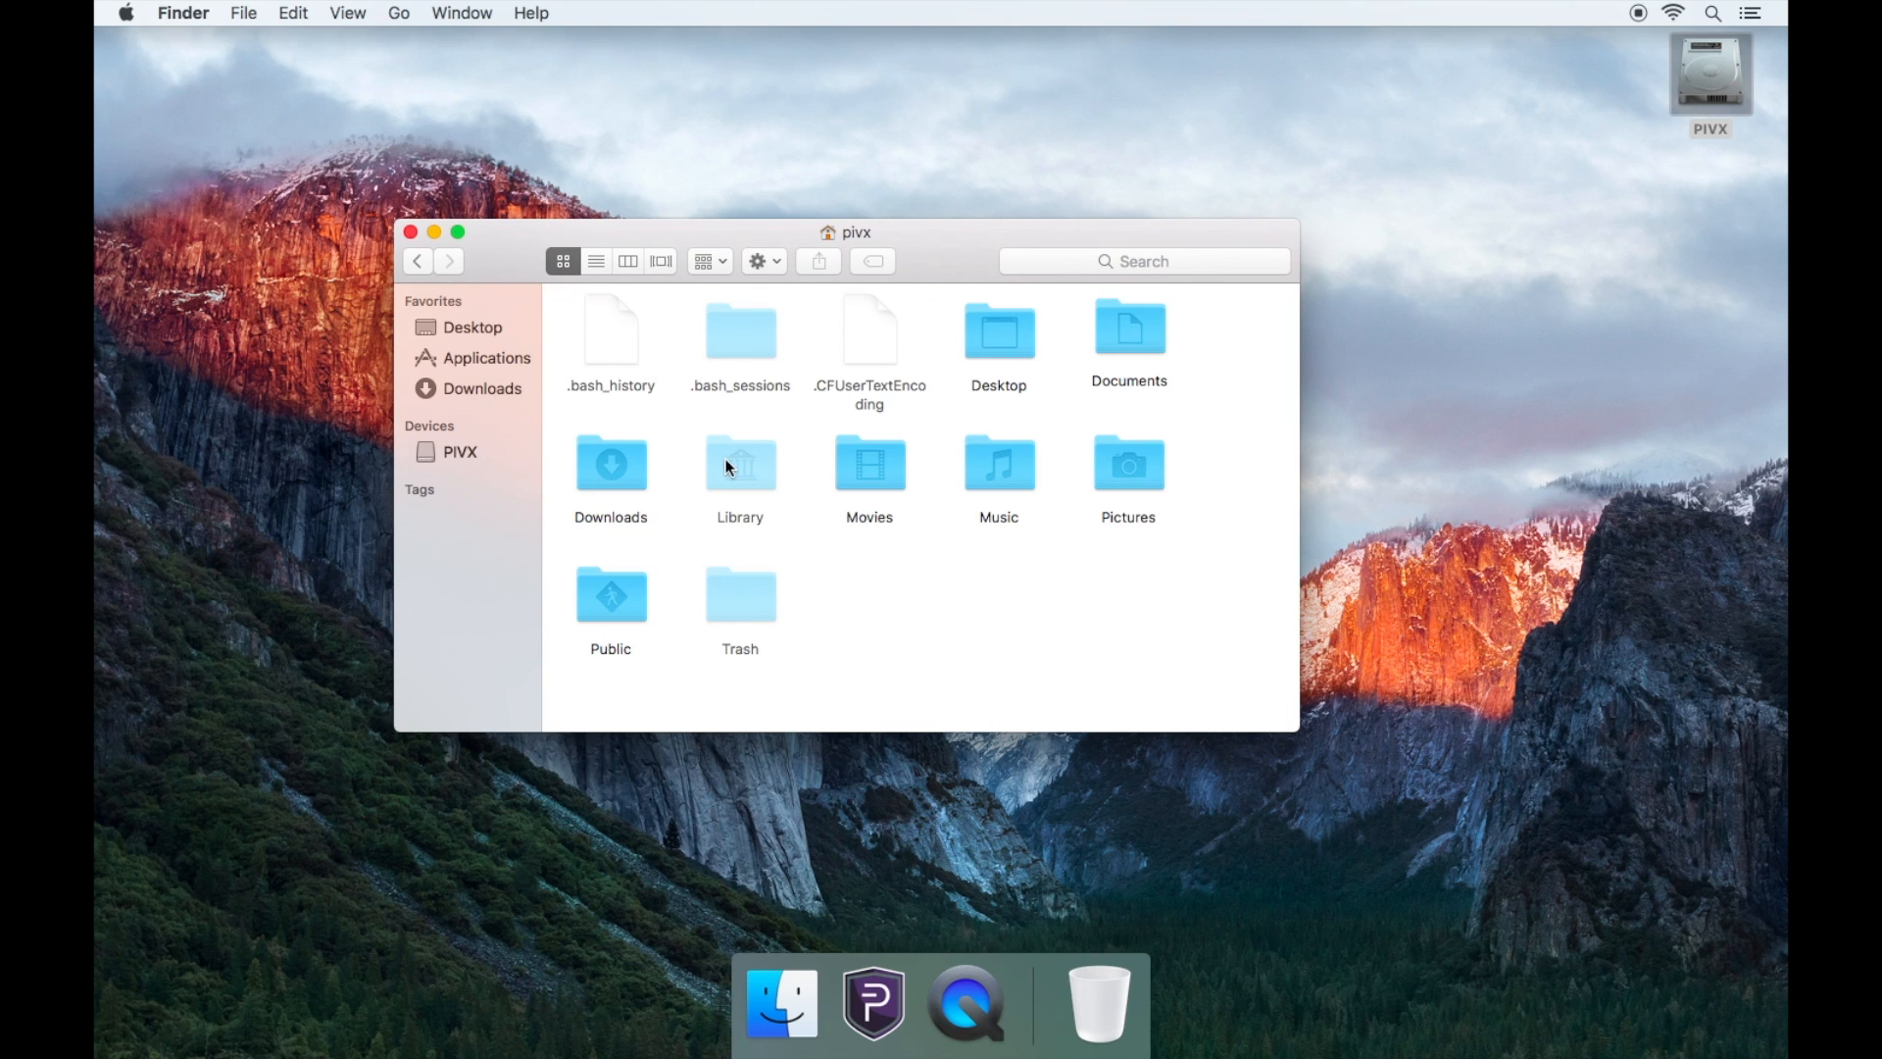
{"action": "double_click", "coordinate": [739, 464]}
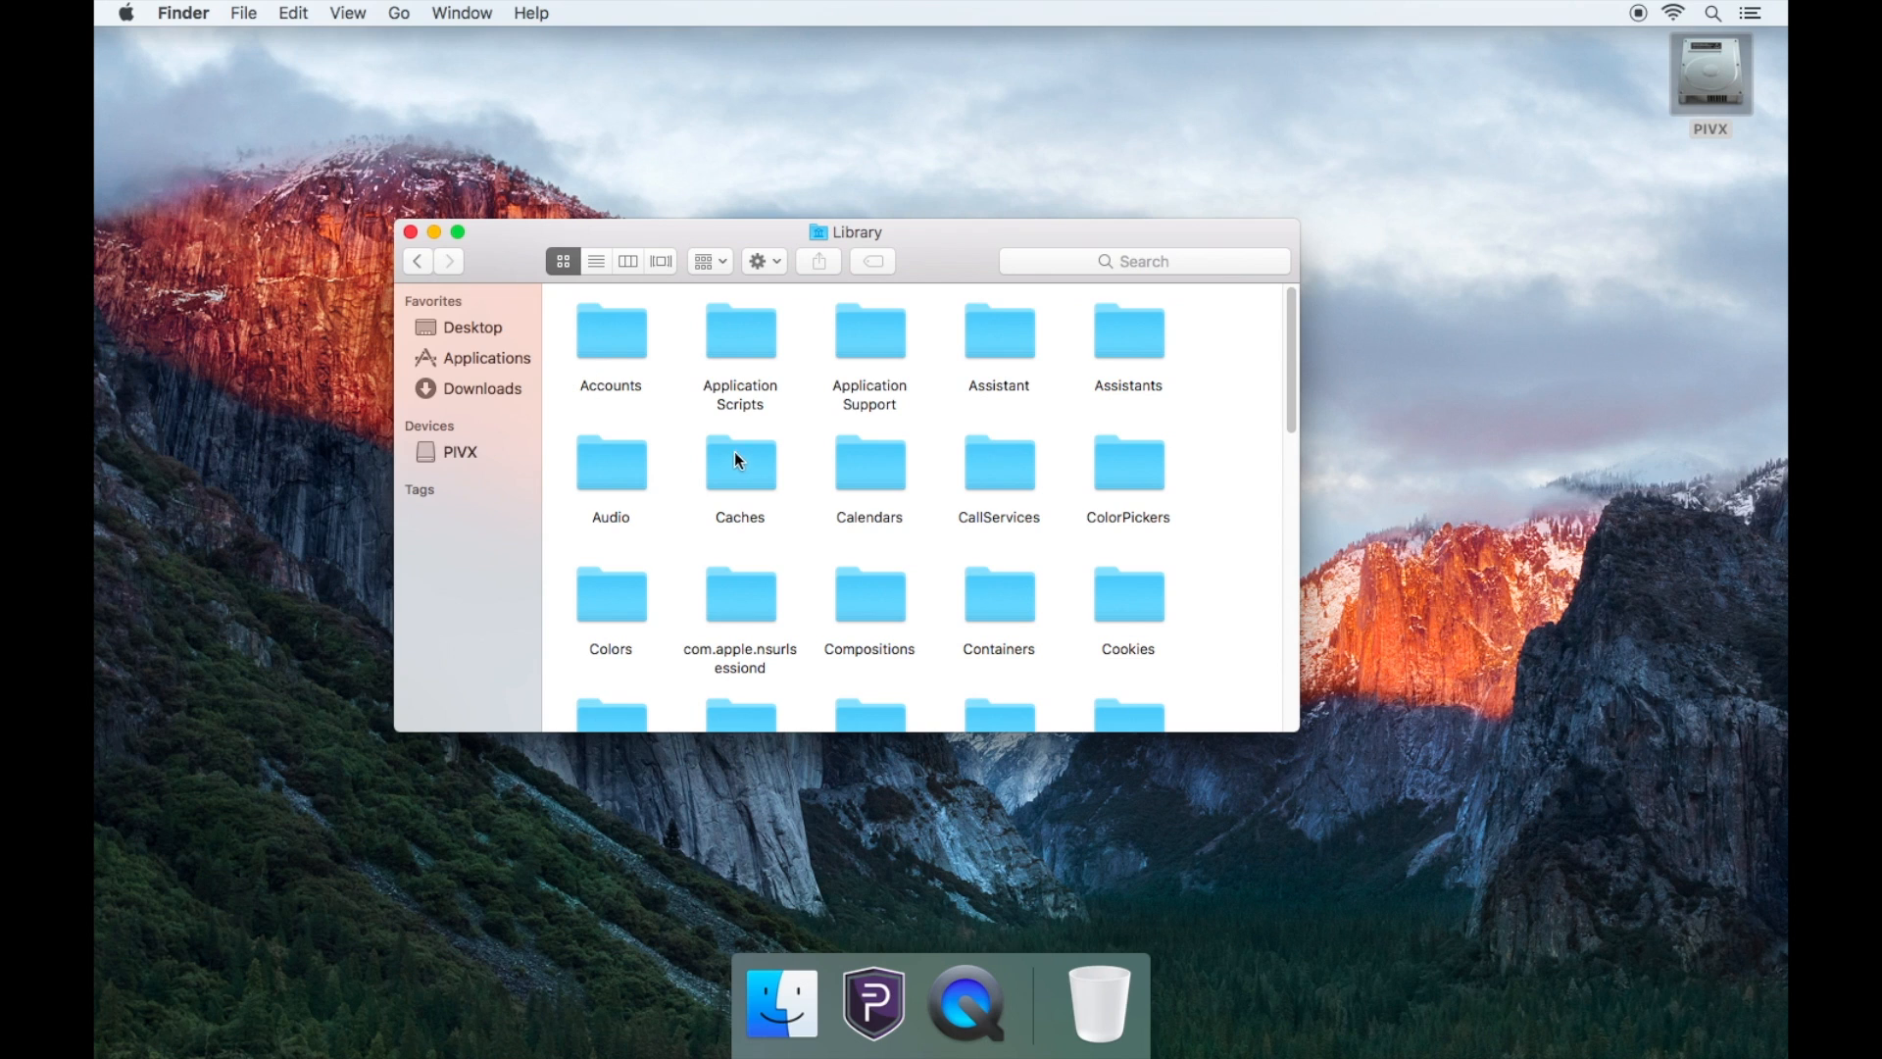
{"action": "double_click", "coordinate": [870, 333]}
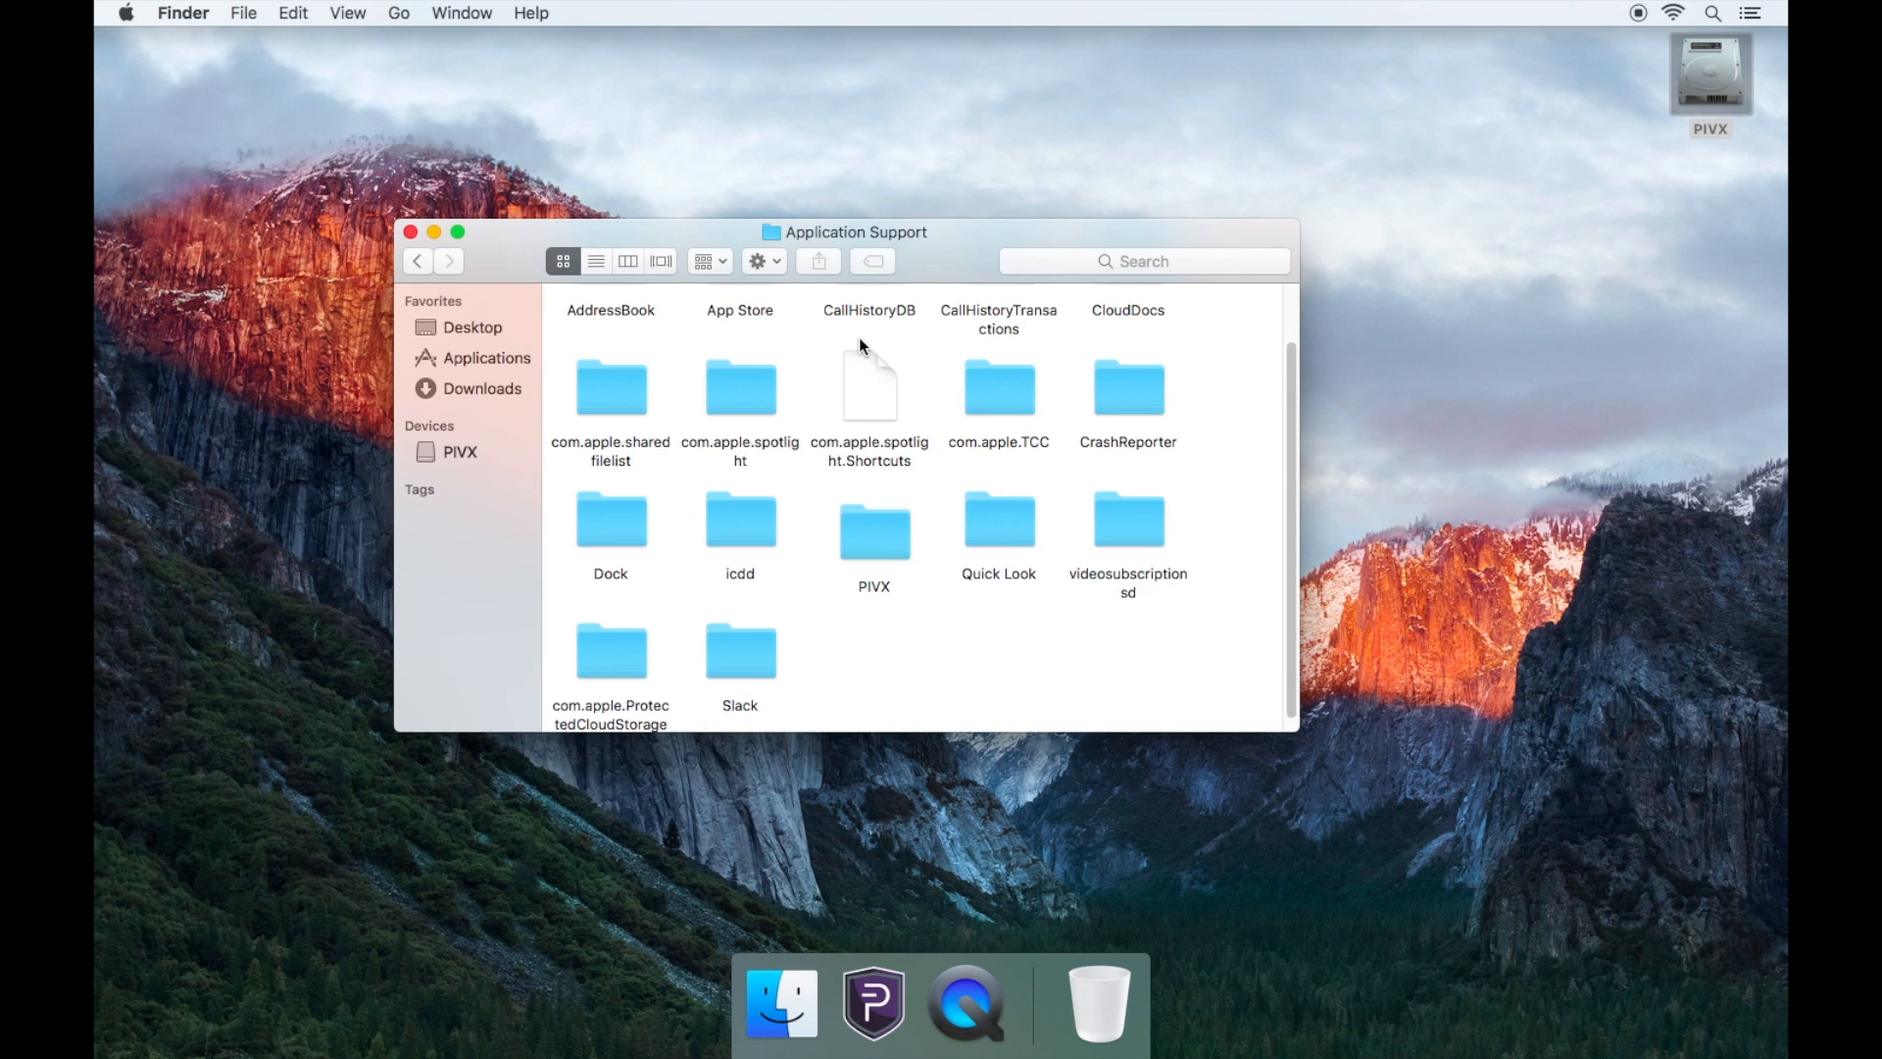
{"action": "double_click", "coordinate": [874, 525]}
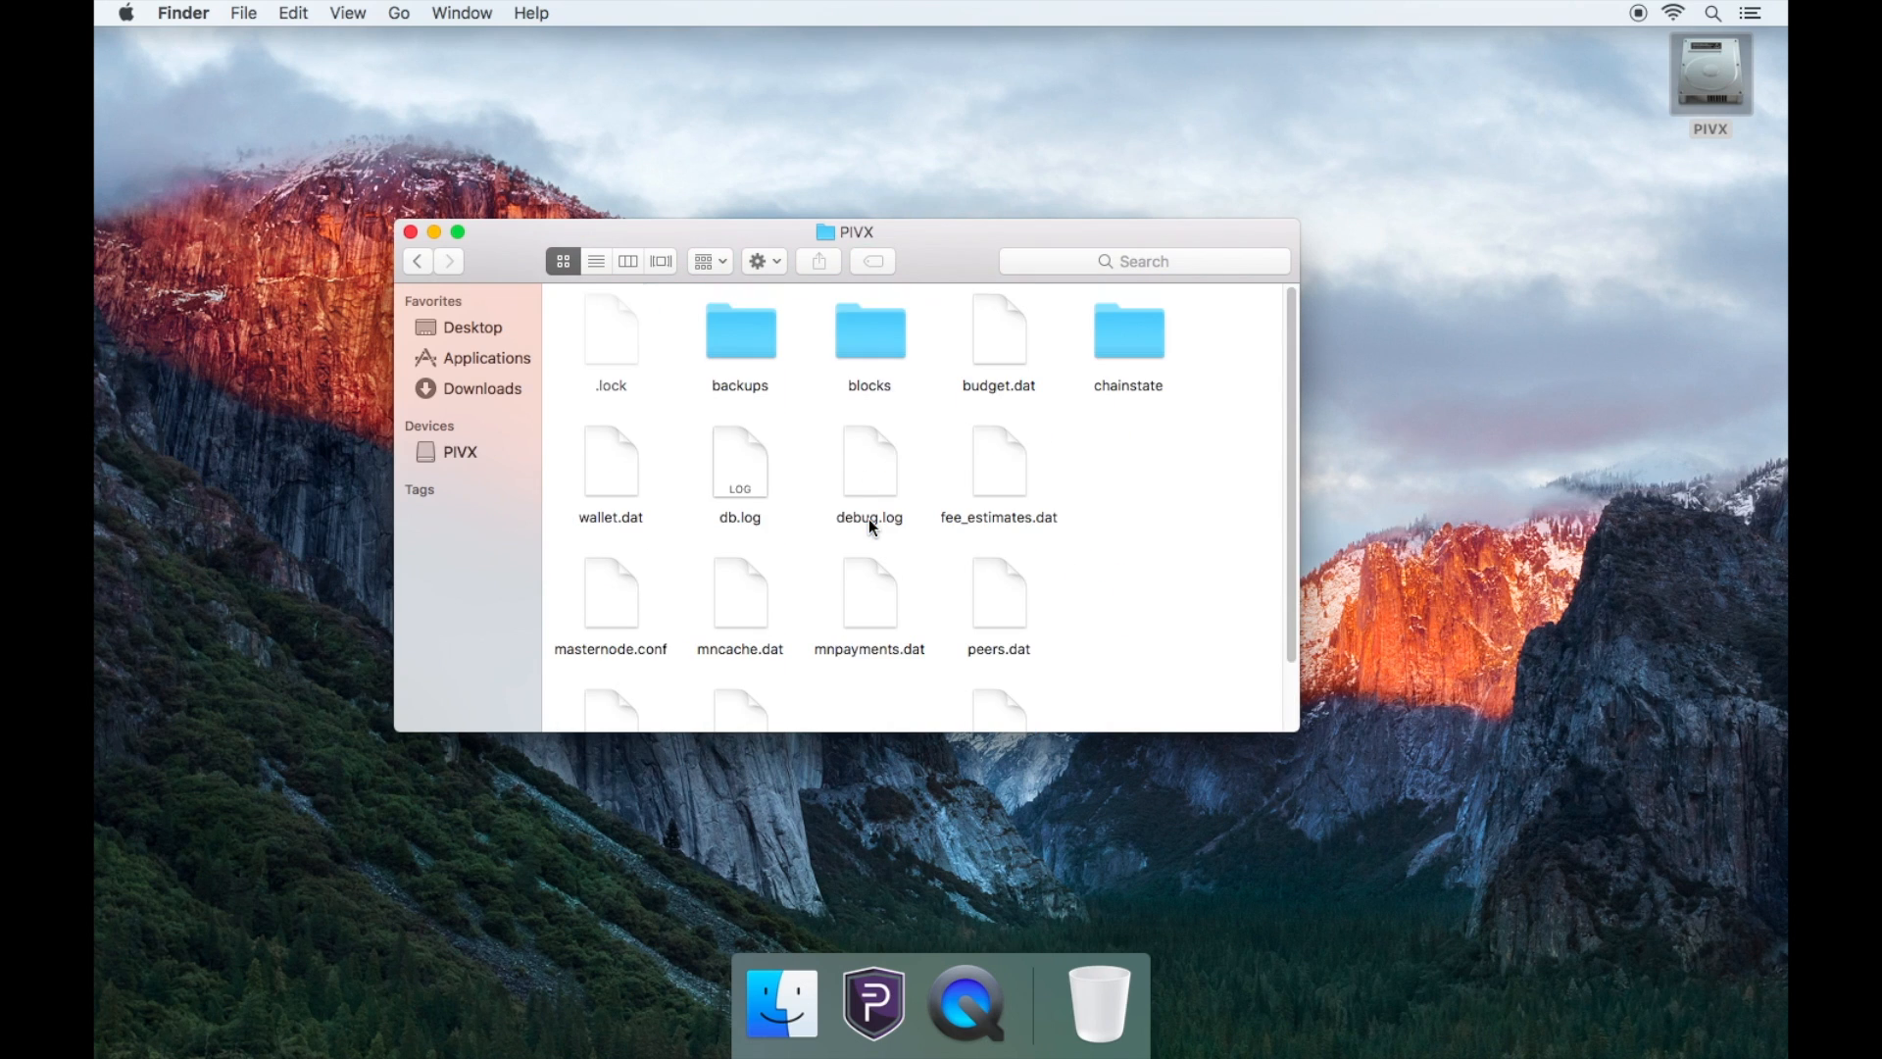
Copy the chainstate folder and paste it onto the desktop.
{"action": "left_click", "coordinate": [870, 332]}
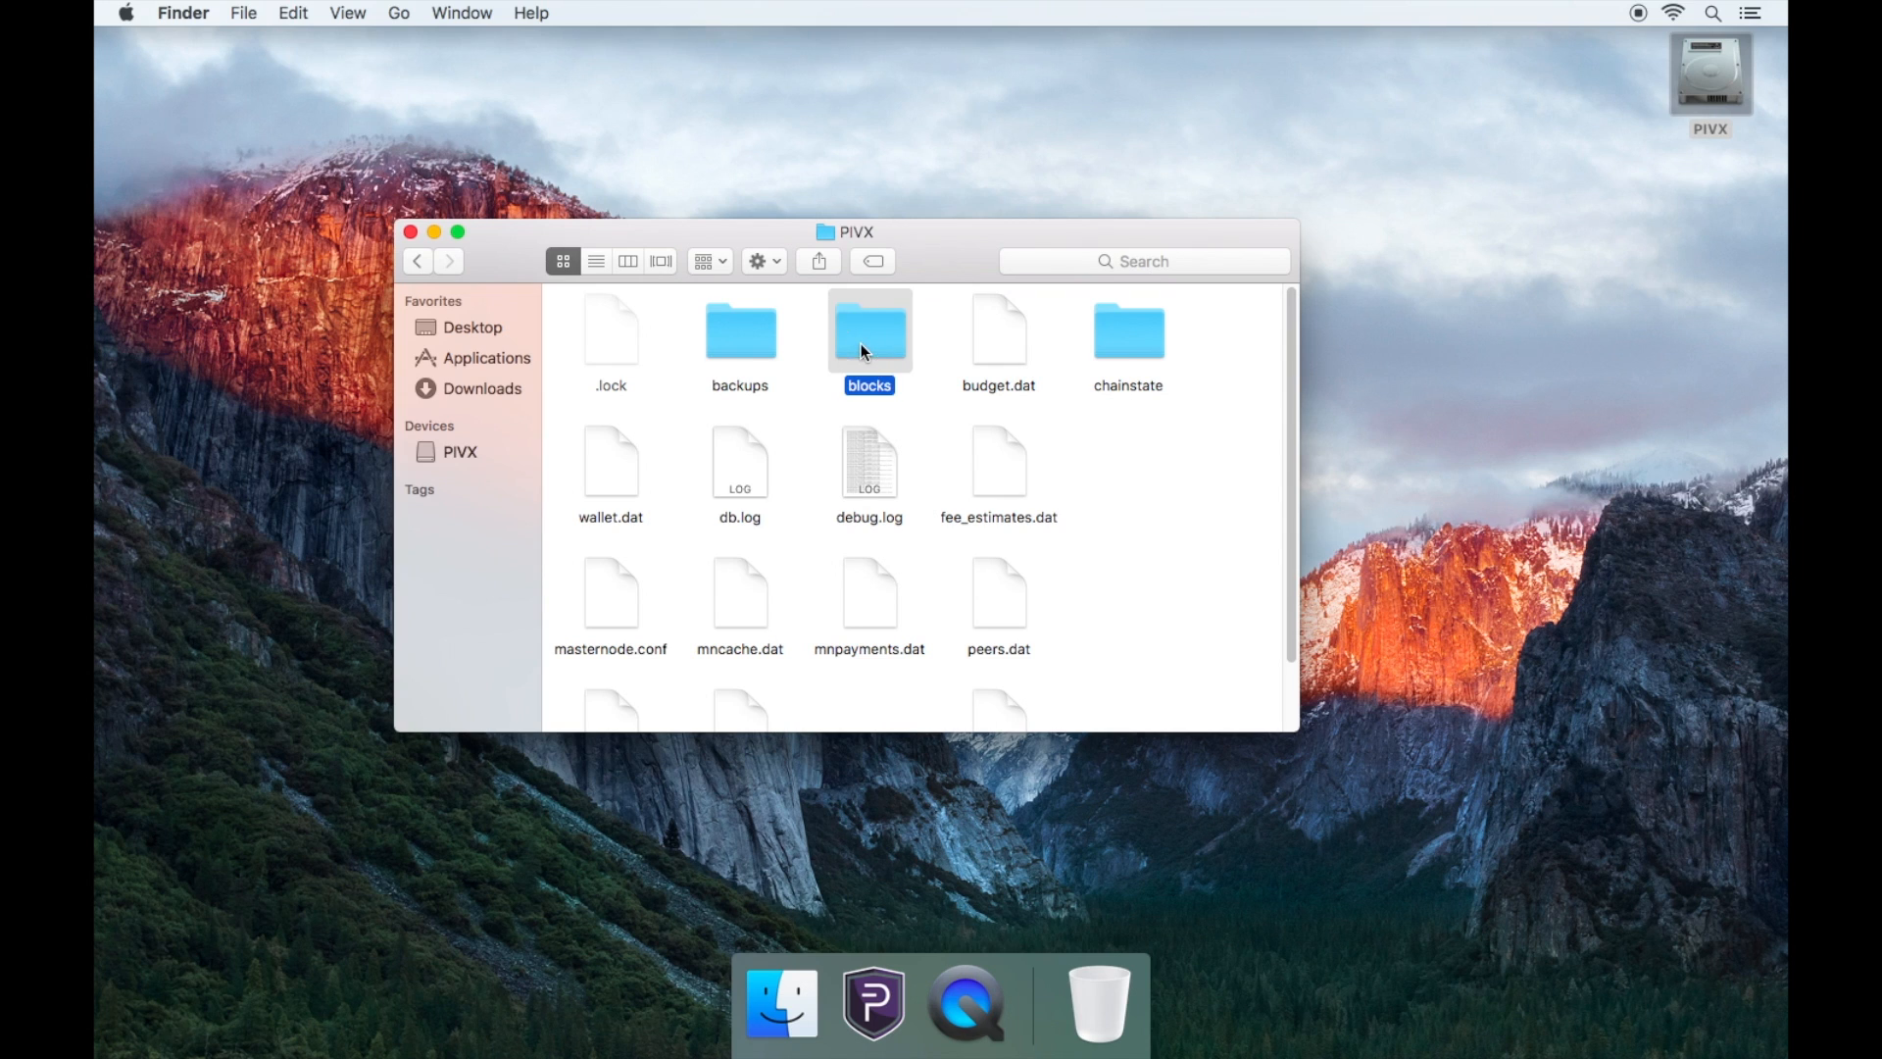
{"action": "left_click", "coordinate": [1127, 331]}
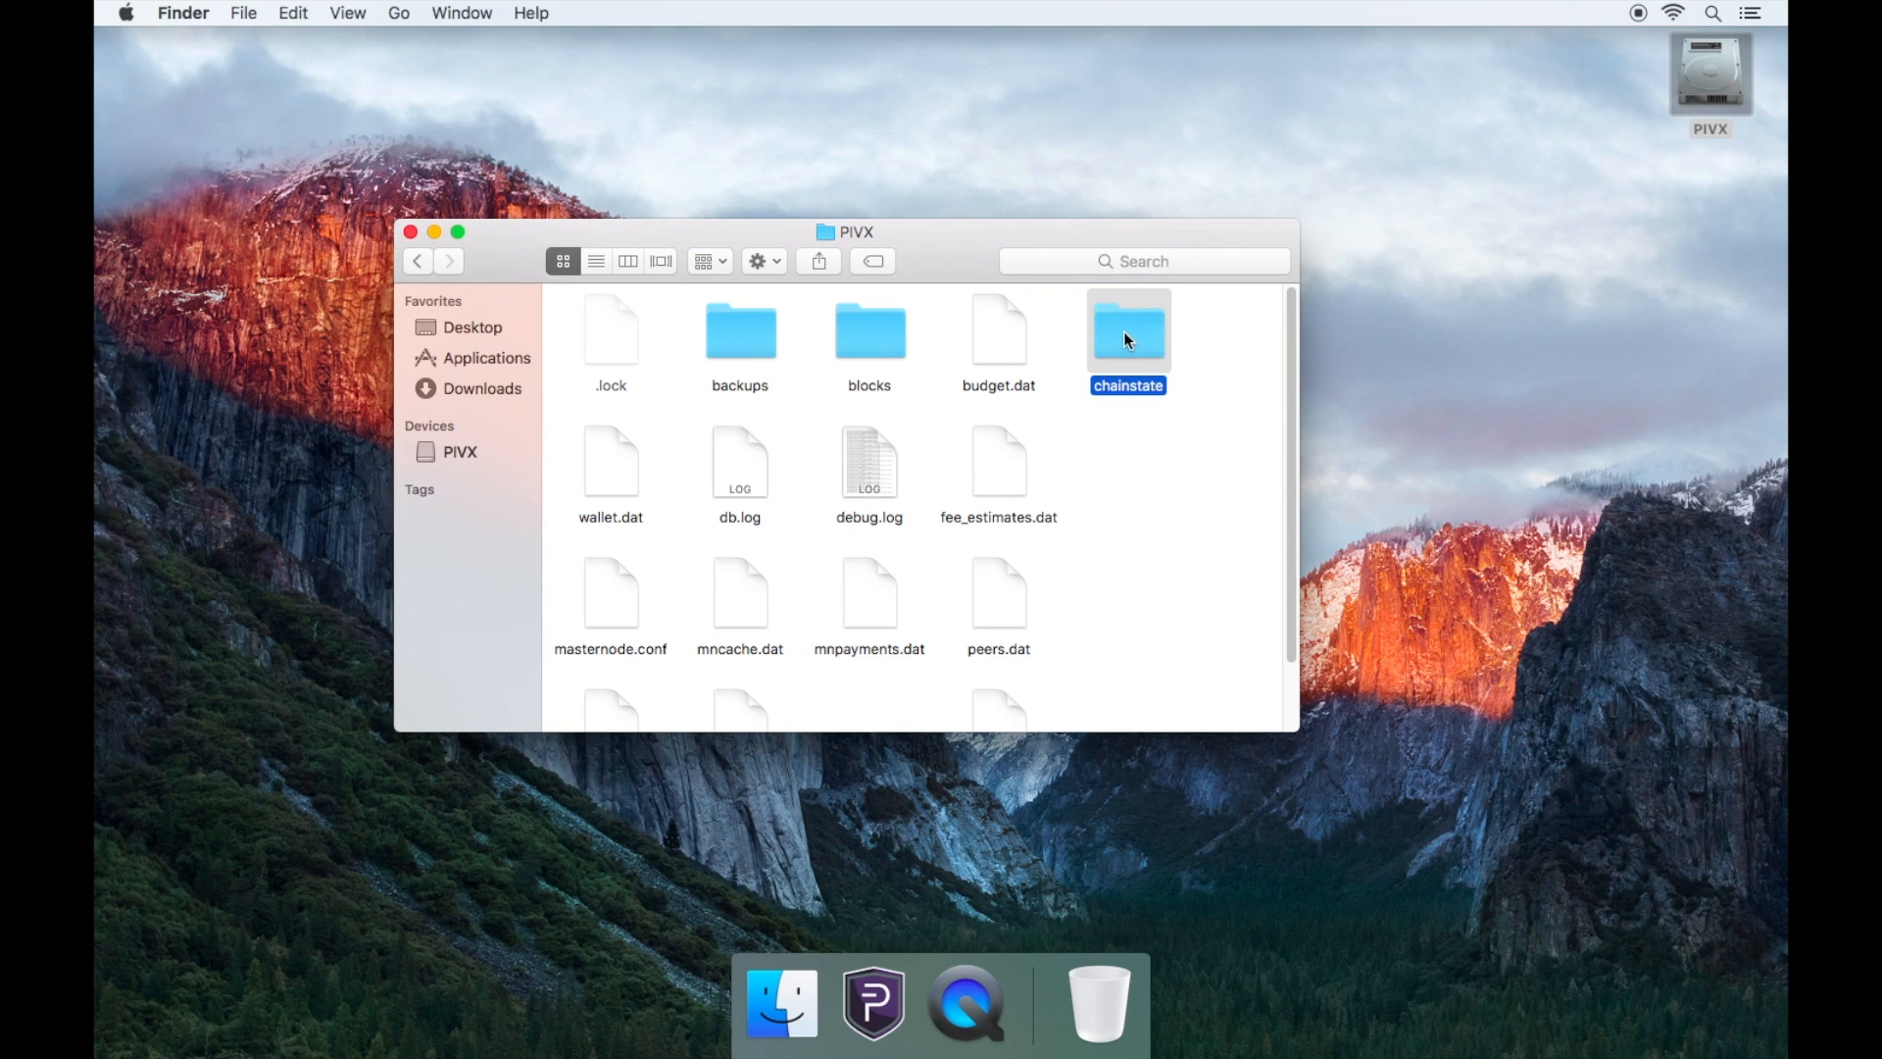
{"action": "right_click", "coordinate": [1126, 332]}
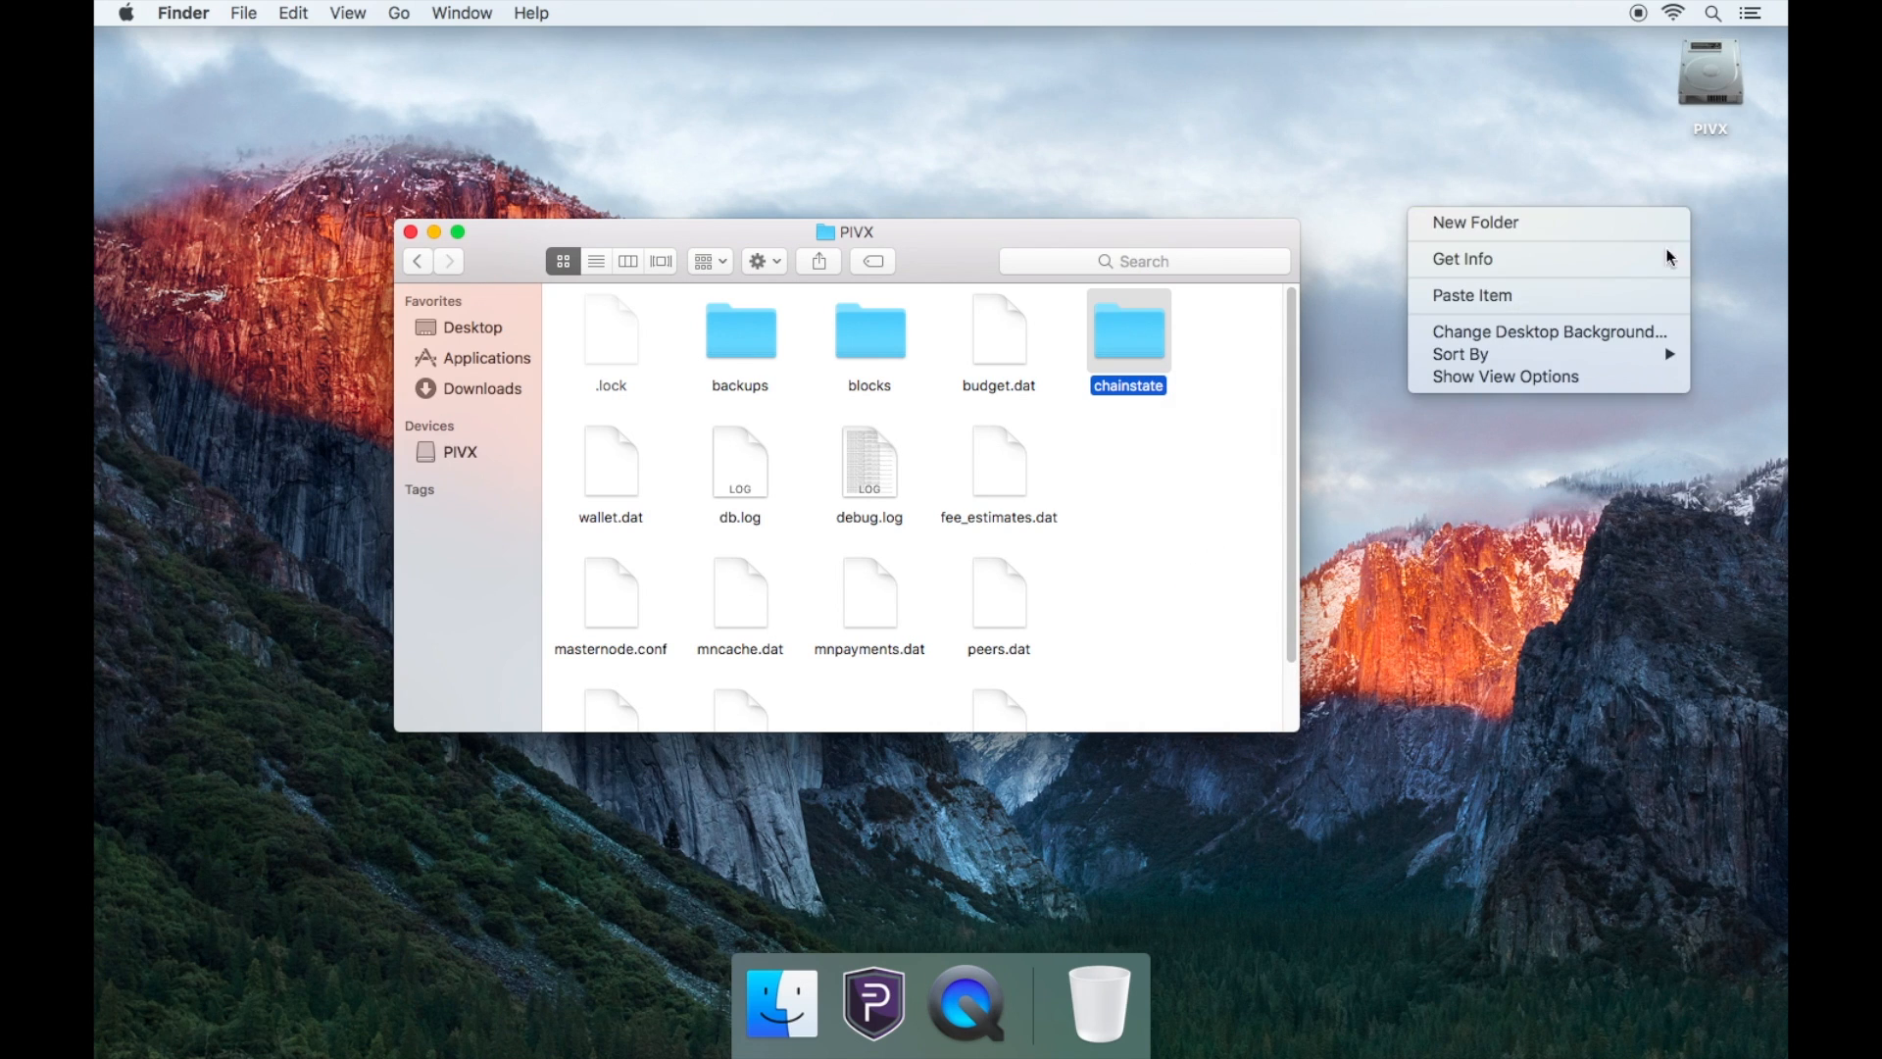
{"action": "left_click", "coordinate": [1472, 295]}
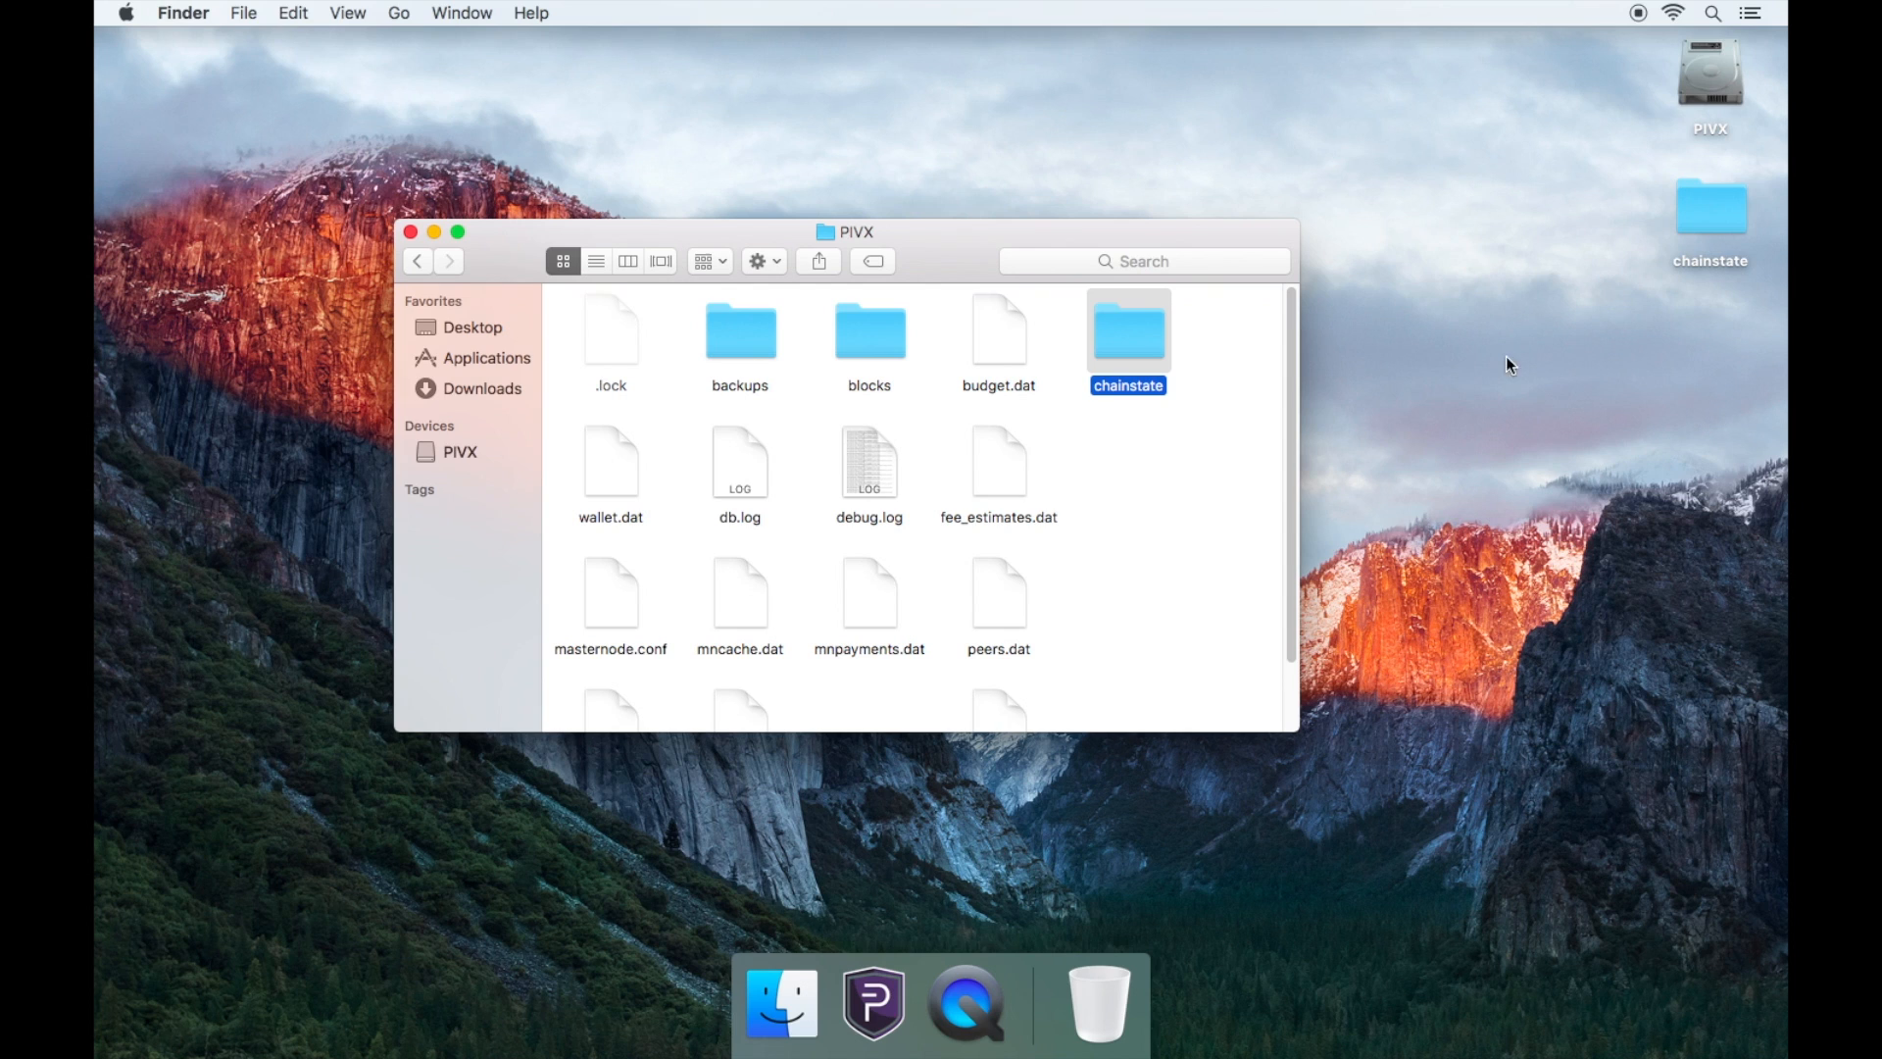
Paste a copy of the blocks folder onto the desktop and close the Finder window.
{"action": "right_click", "coordinate": [870, 331]}
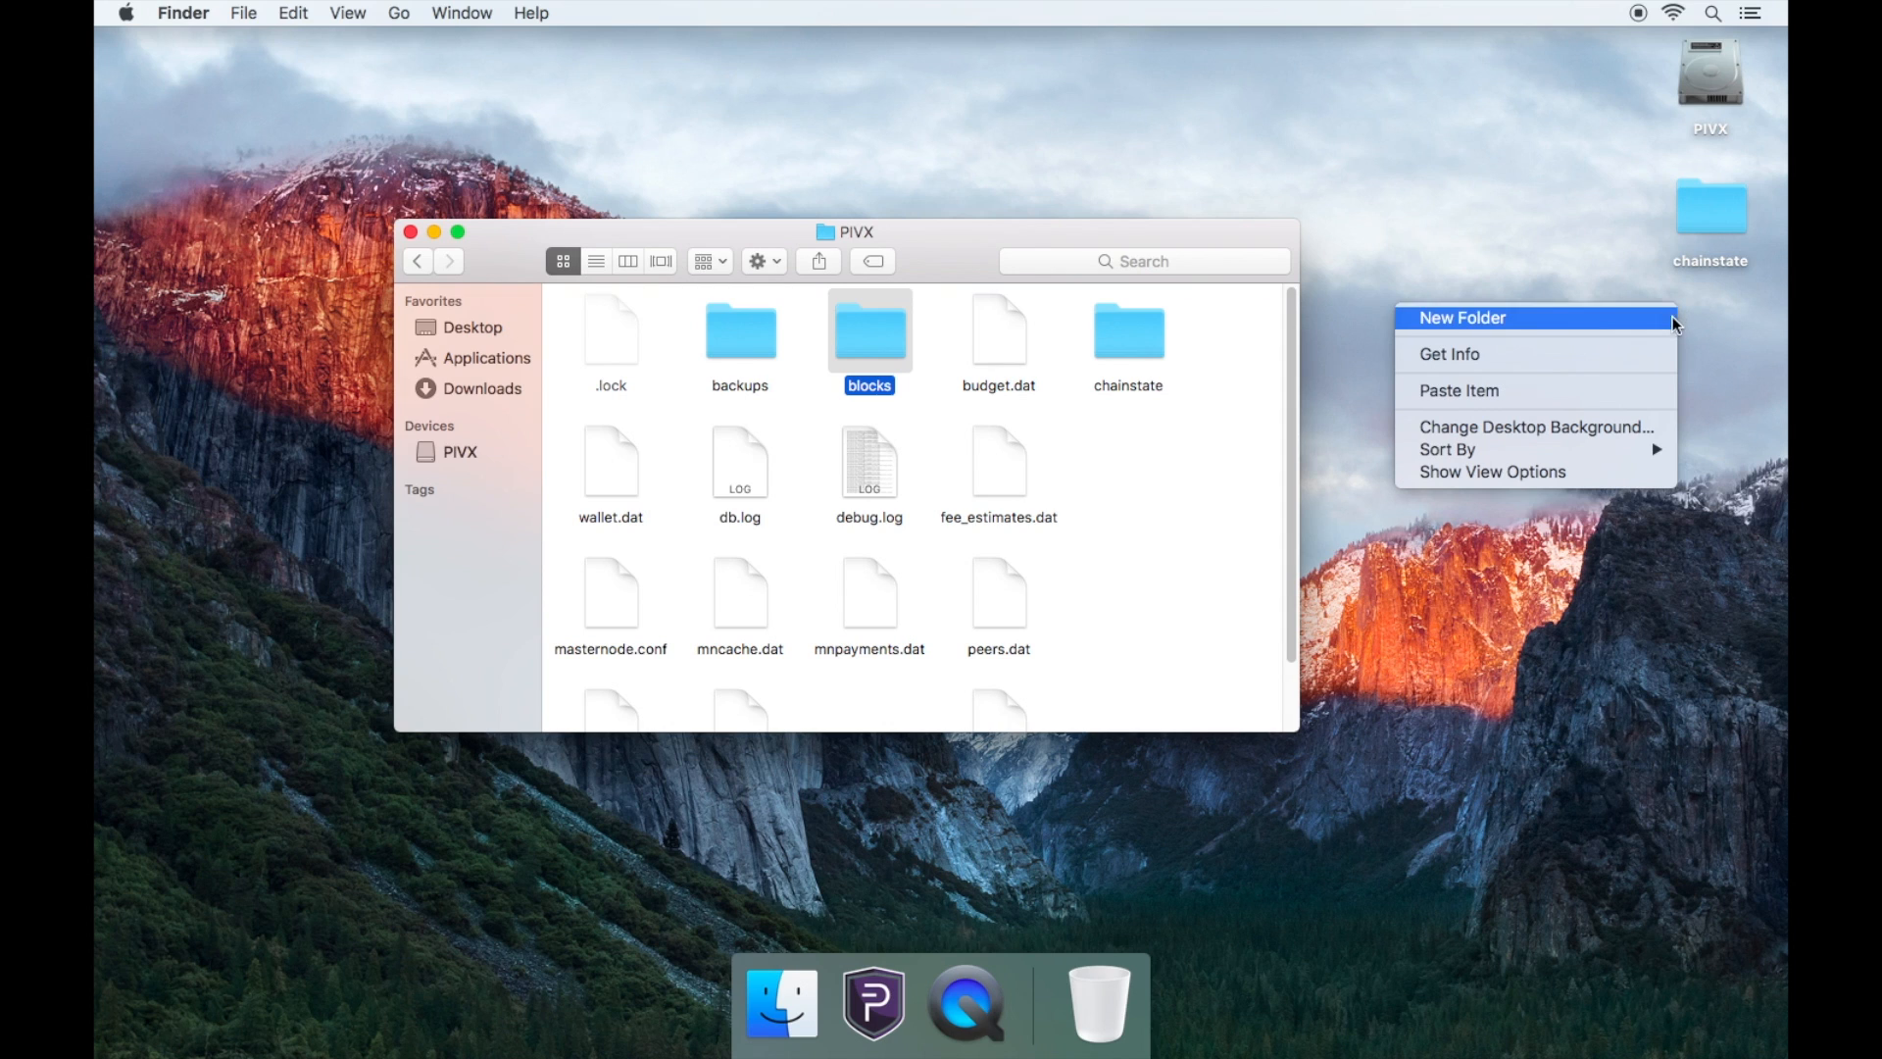
{"action": "left_click", "coordinate": [1459, 391]}
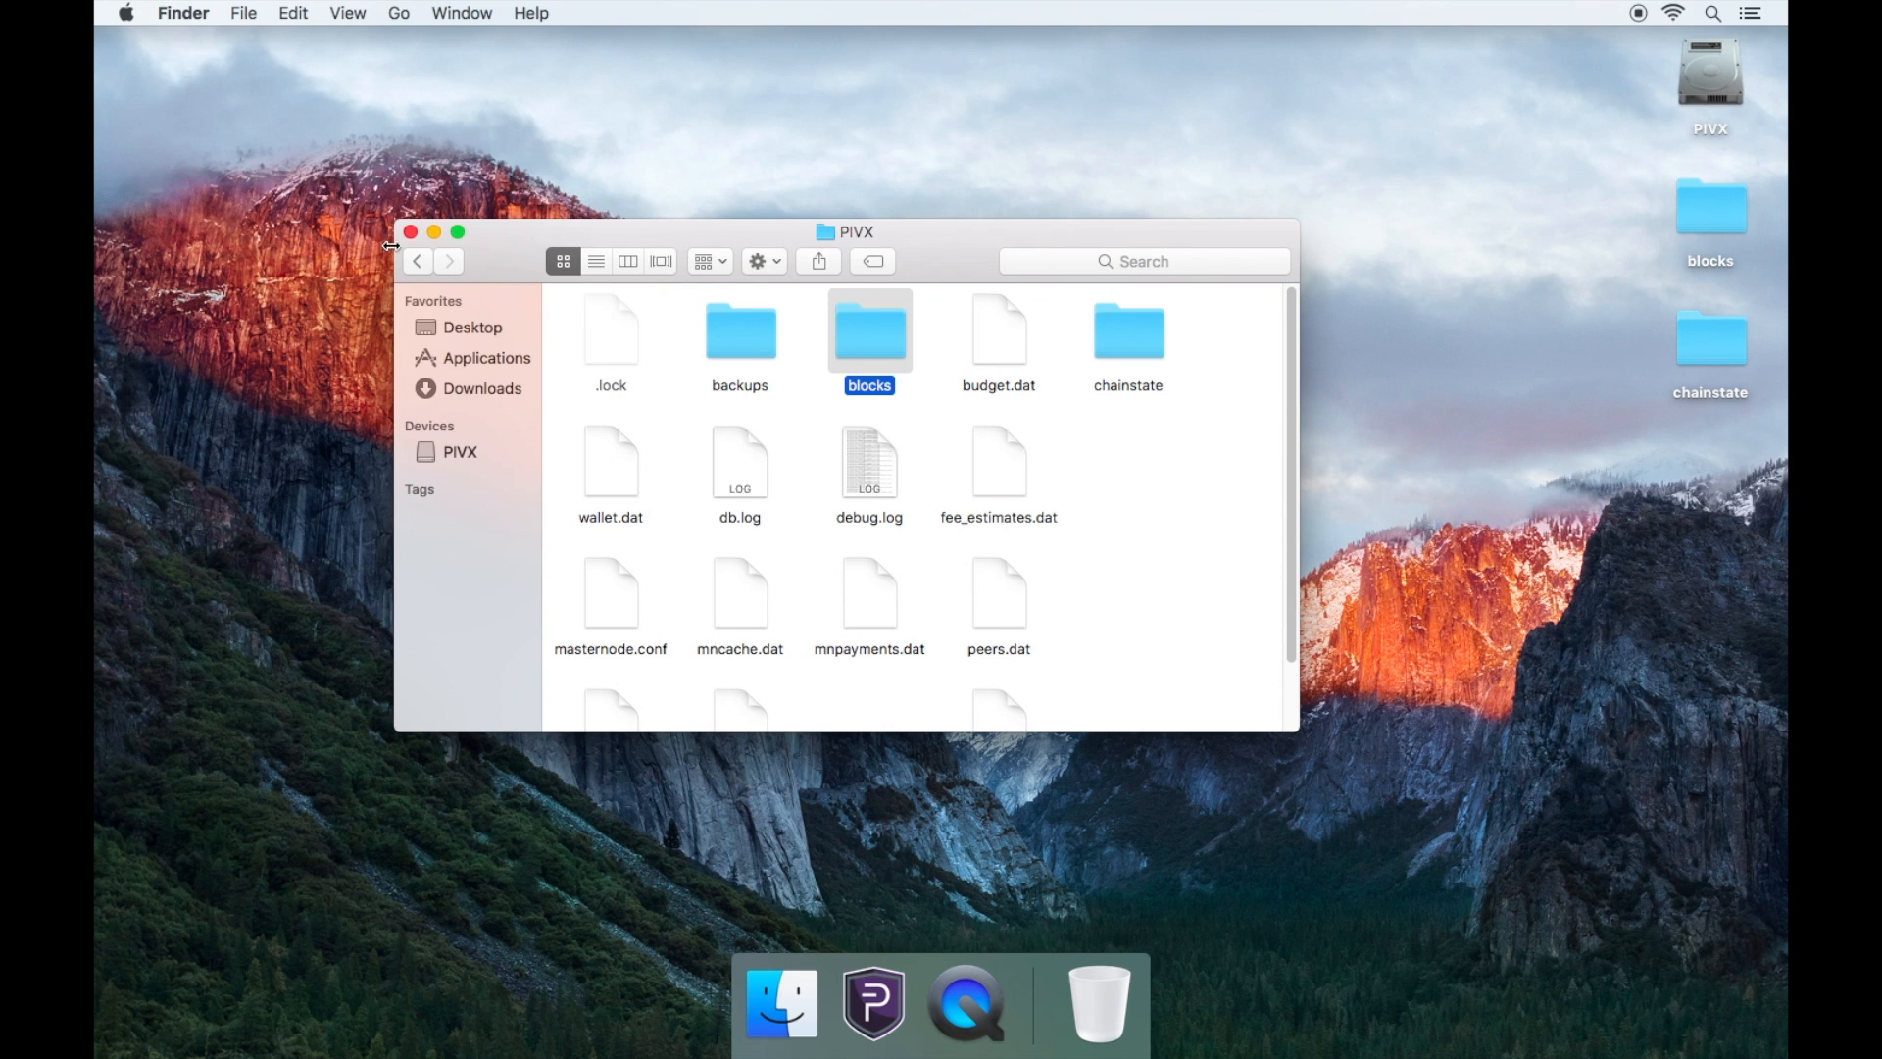
{"action": "left_click", "coordinate": [410, 231]}
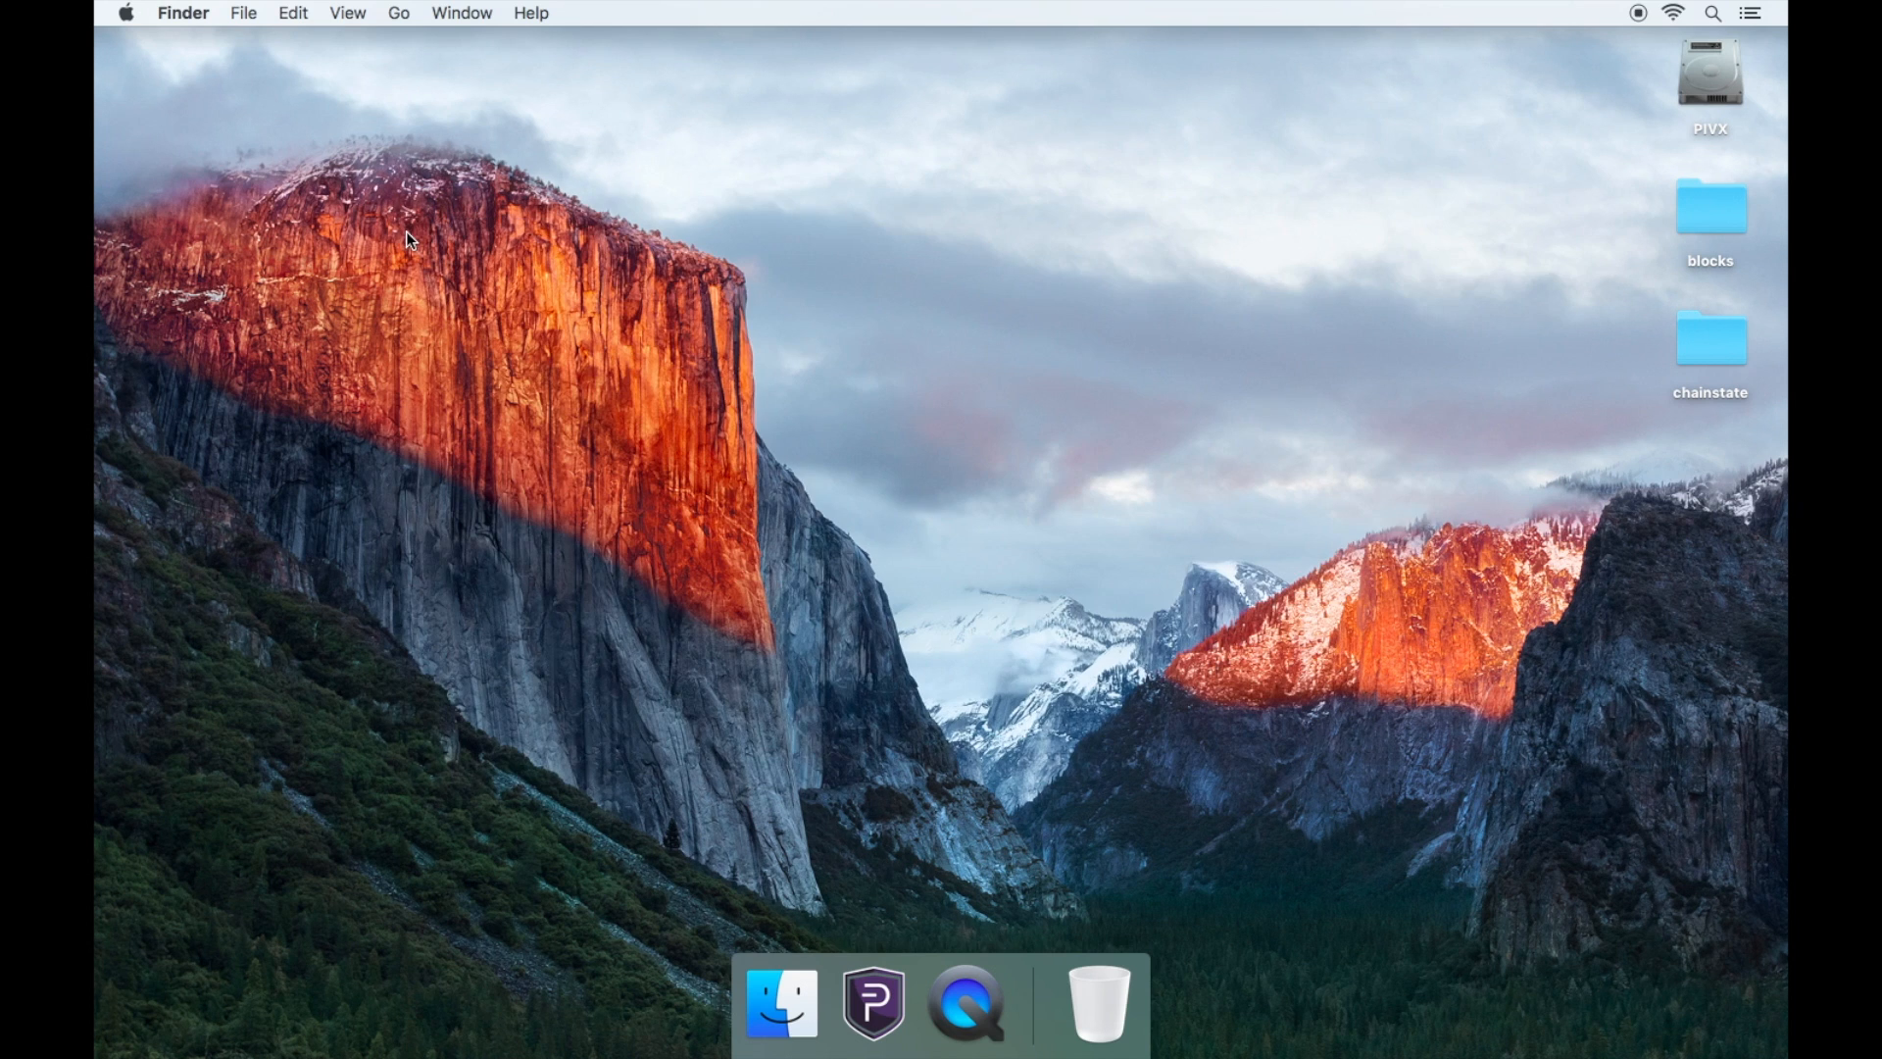
{"action": "mouse_move", "coordinate": [936, 258]}
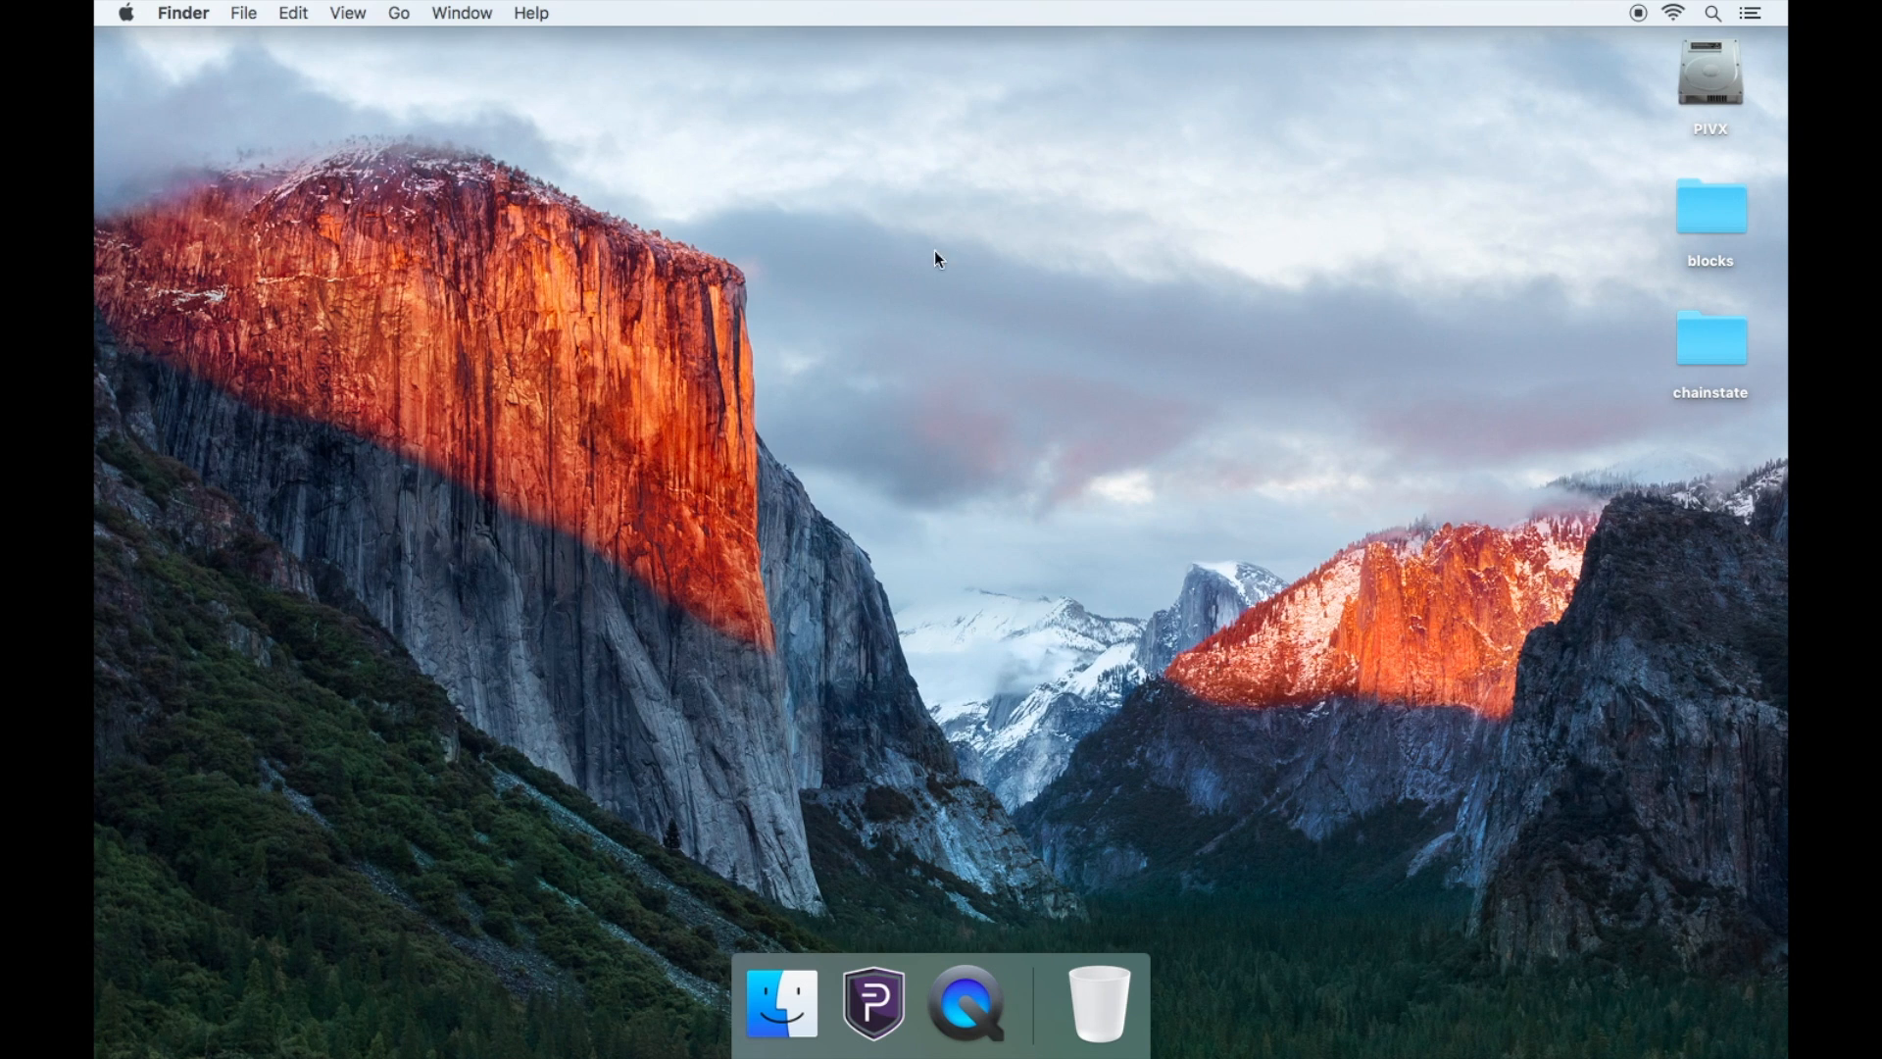
{"action": "left_click", "coordinate": [1710, 207]}
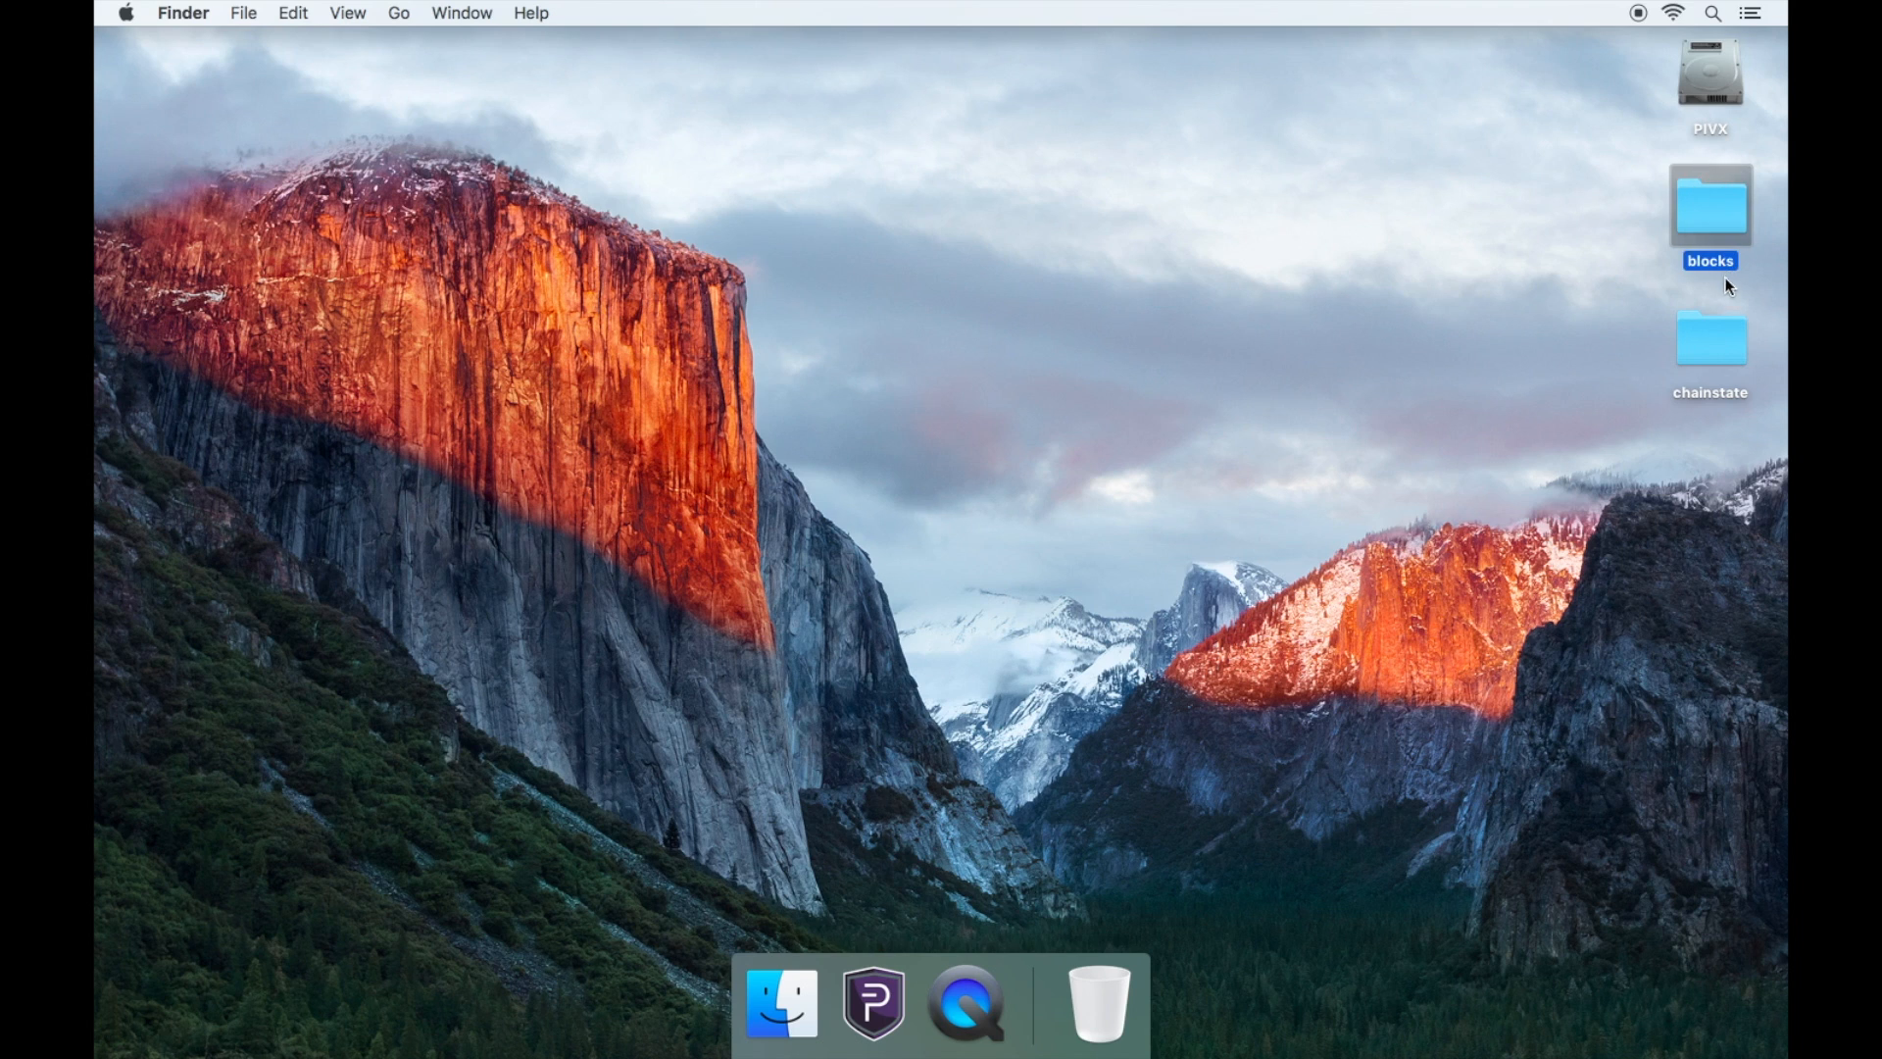
{"action": "left_click", "coordinate": [1710, 340]}
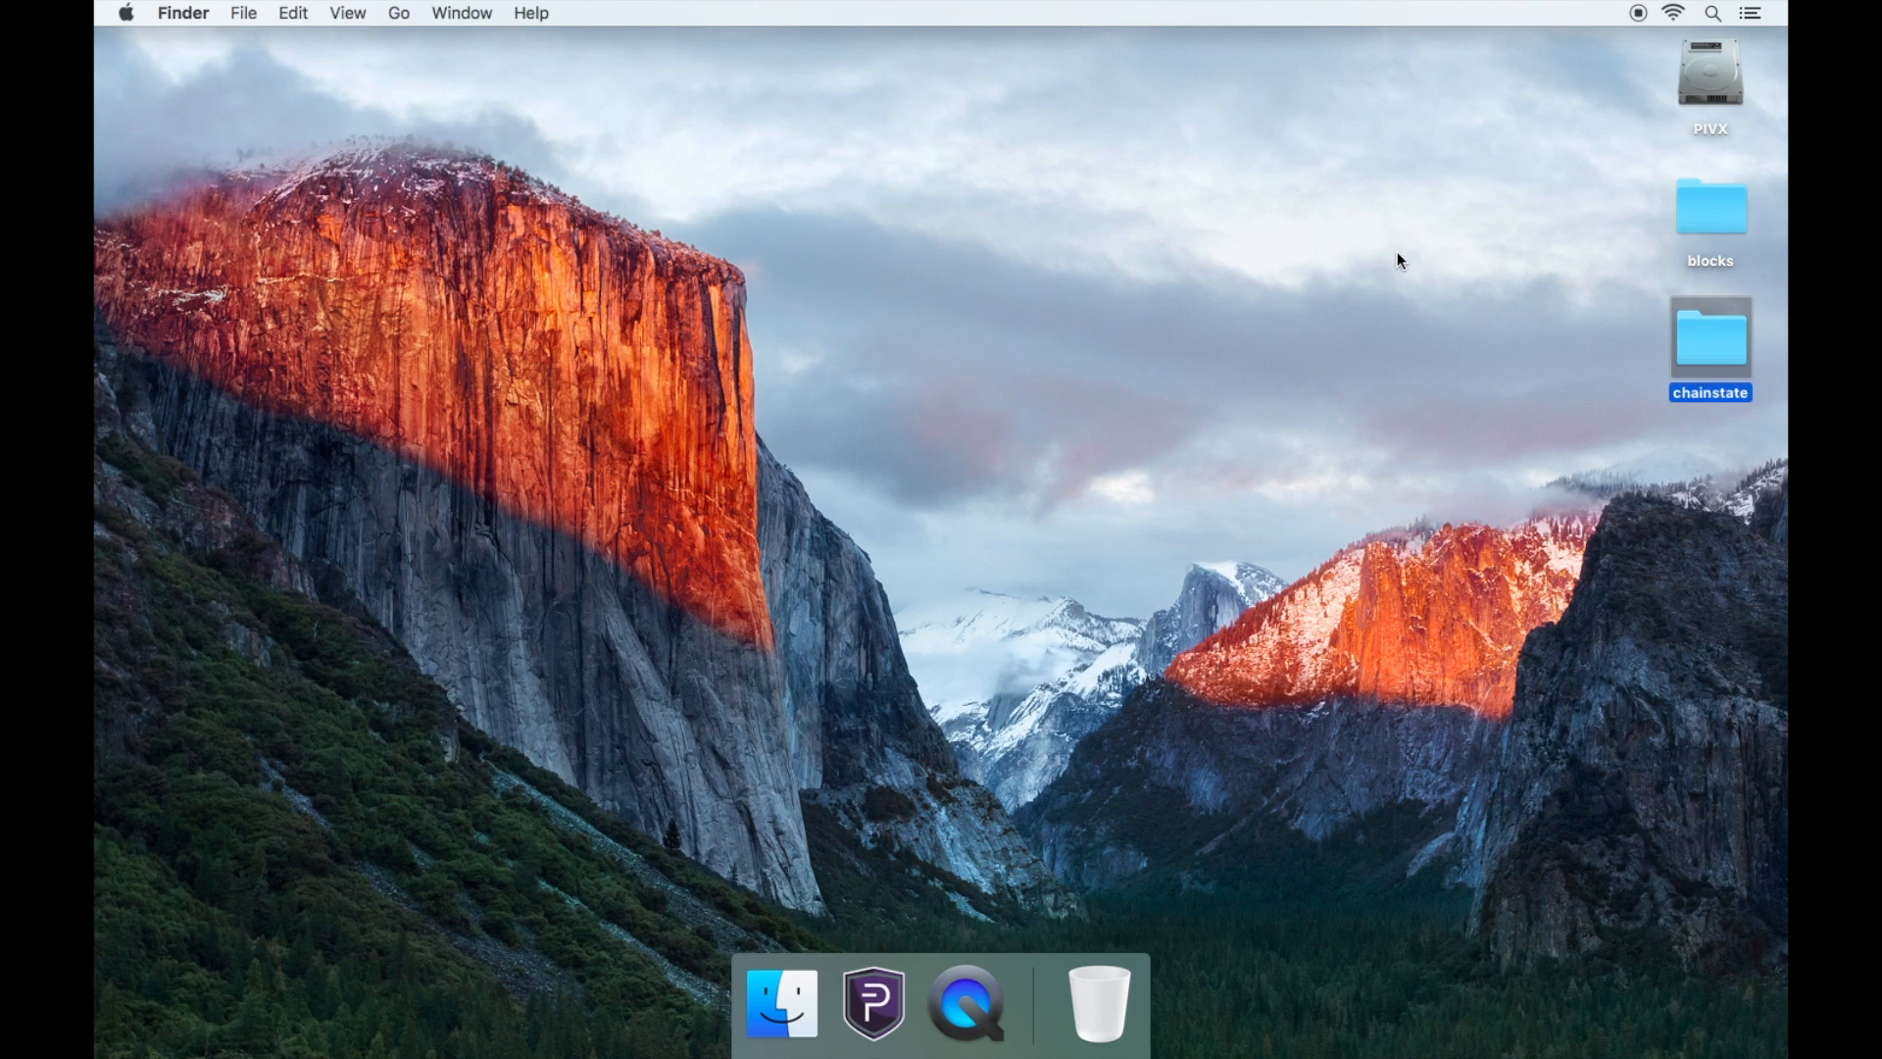
{"action": "left_click", "coordinate": [1399, 258]}
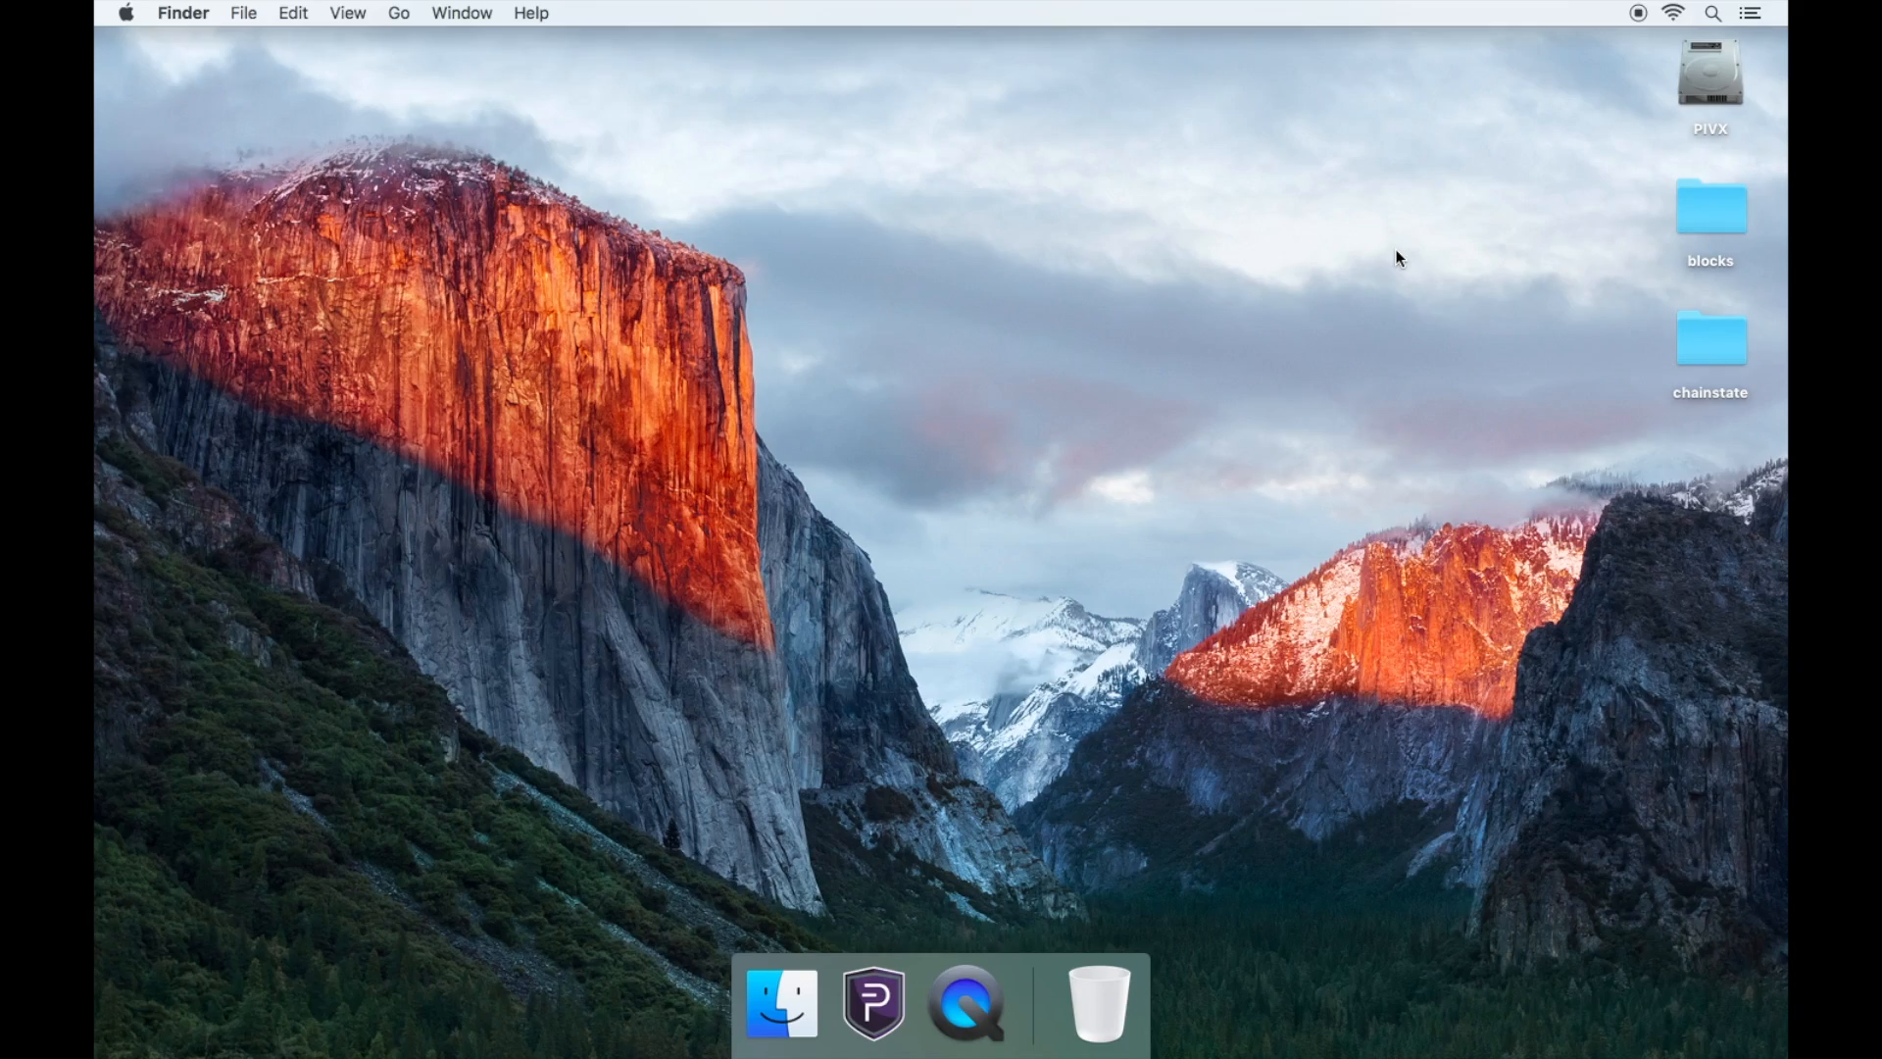